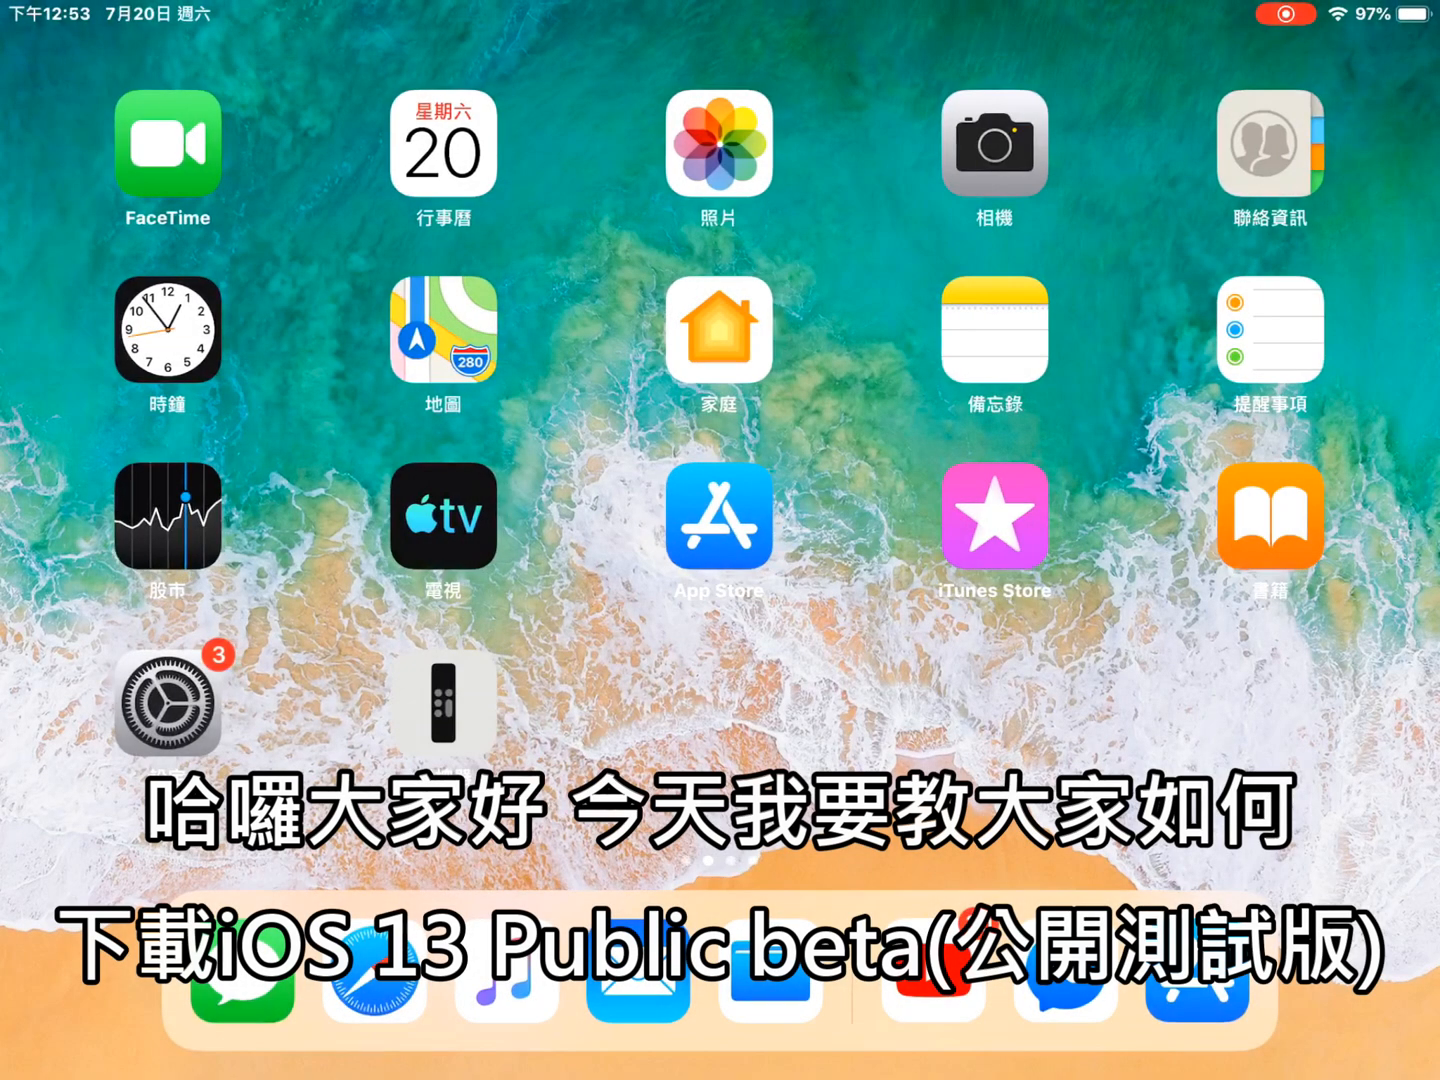
Launch Safari and load beta.apple.com, the Apple Beta Software Program site
left_click(368, 995)
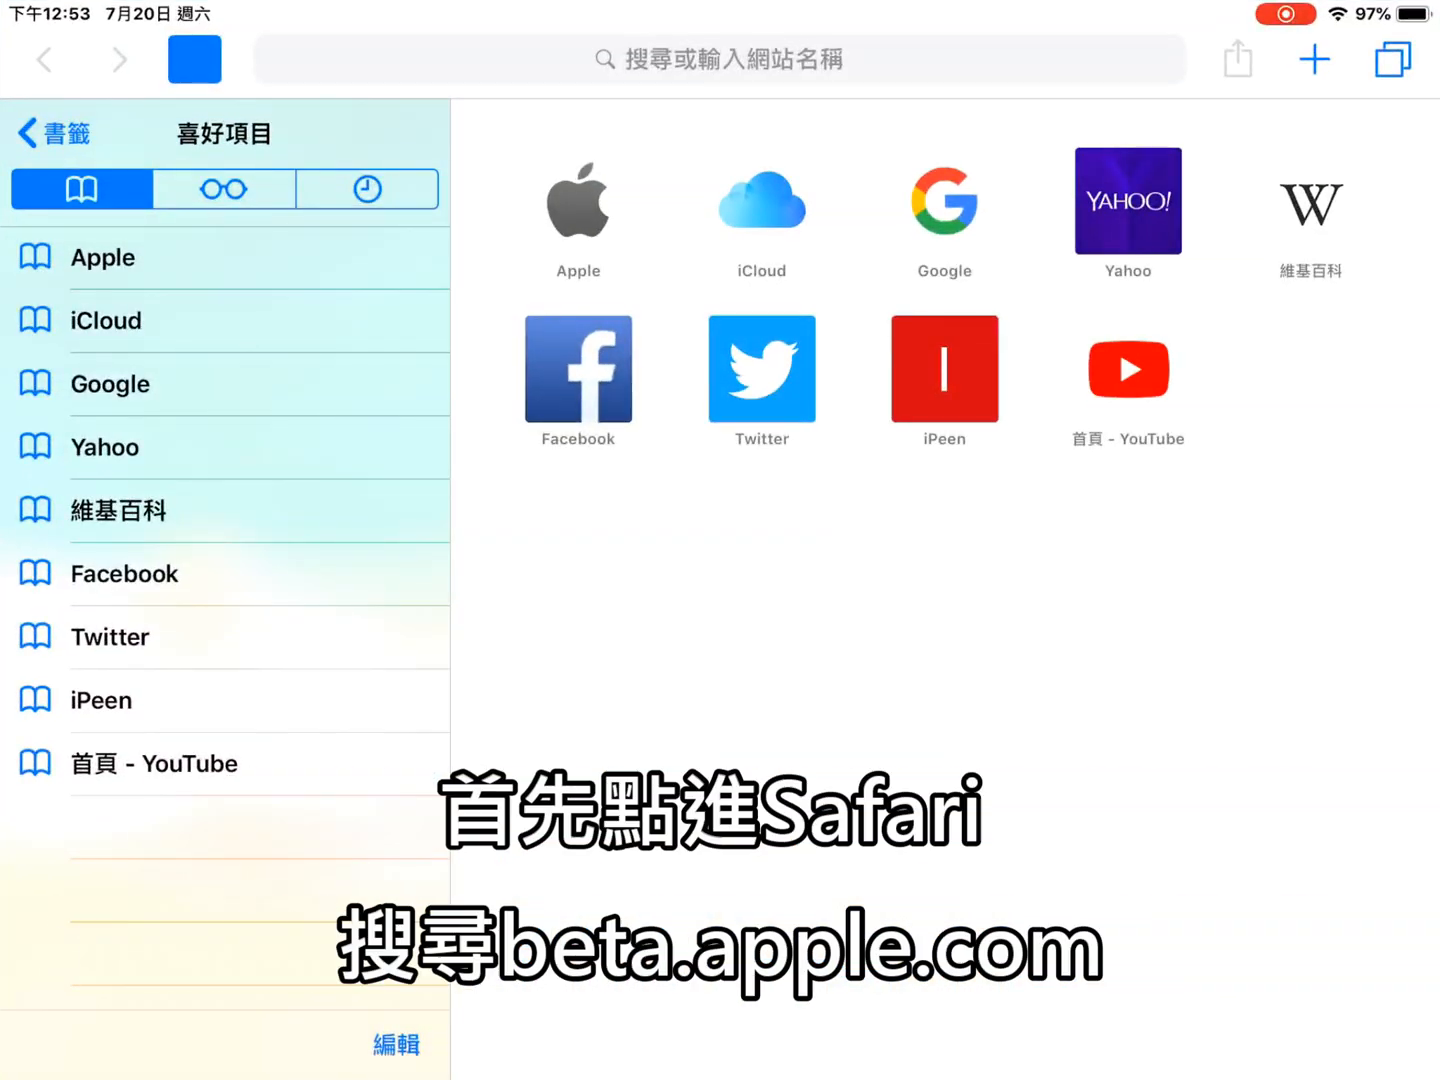
type("beta.apple.com")
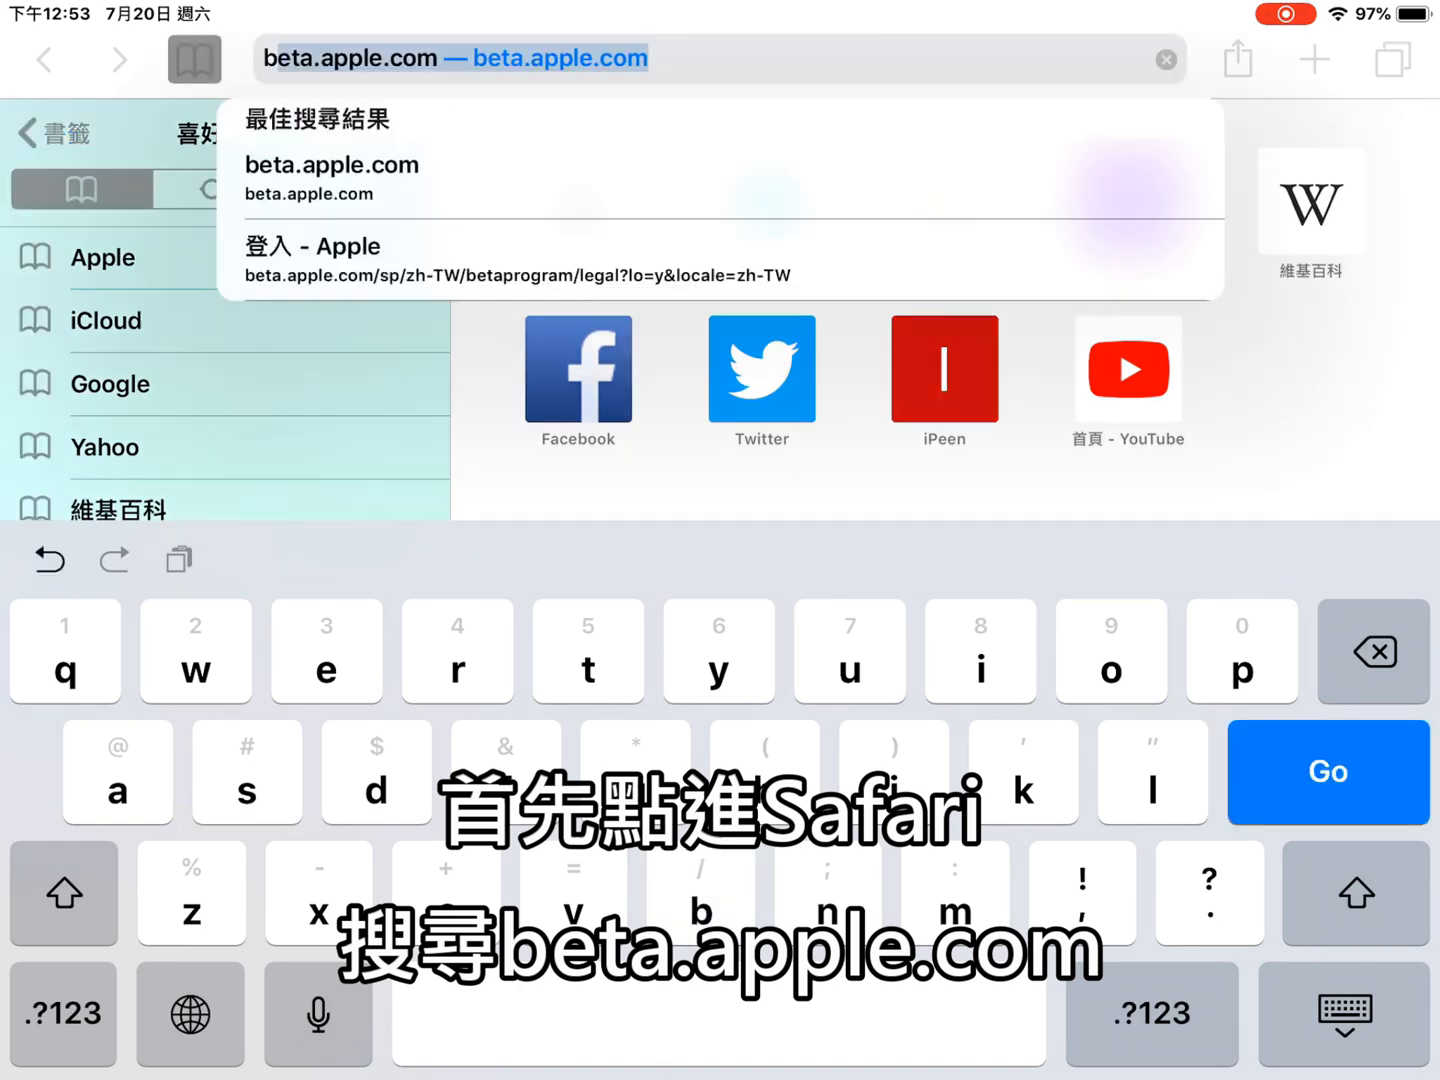
type("beat")
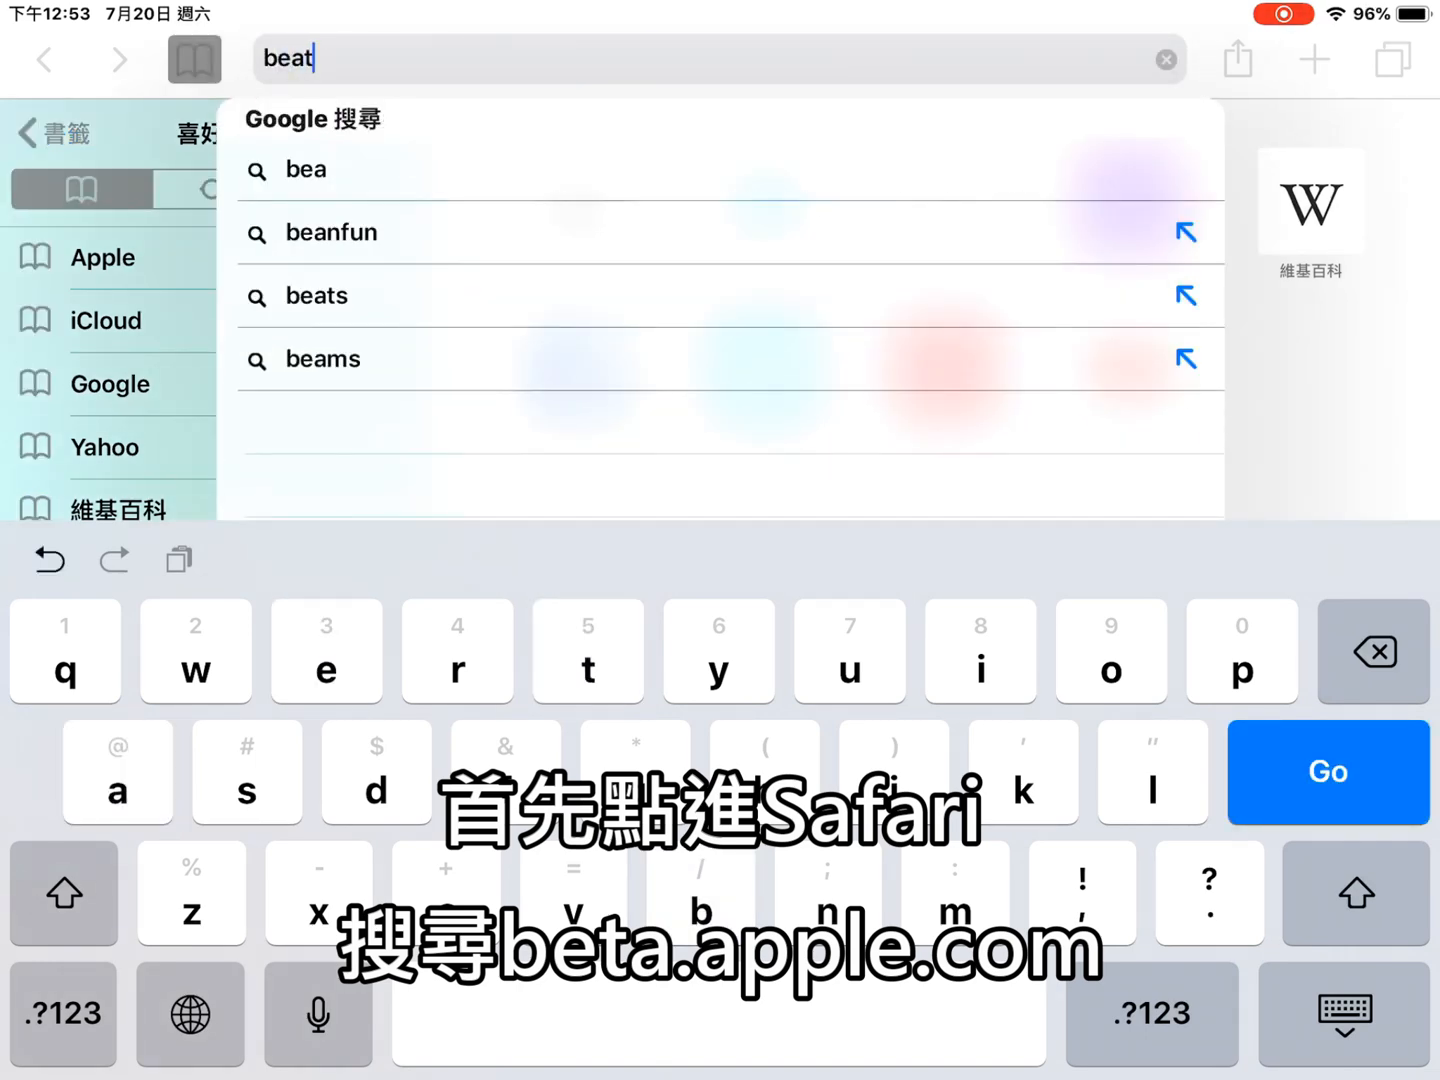
key("backspace")
type("ta.apple.com")
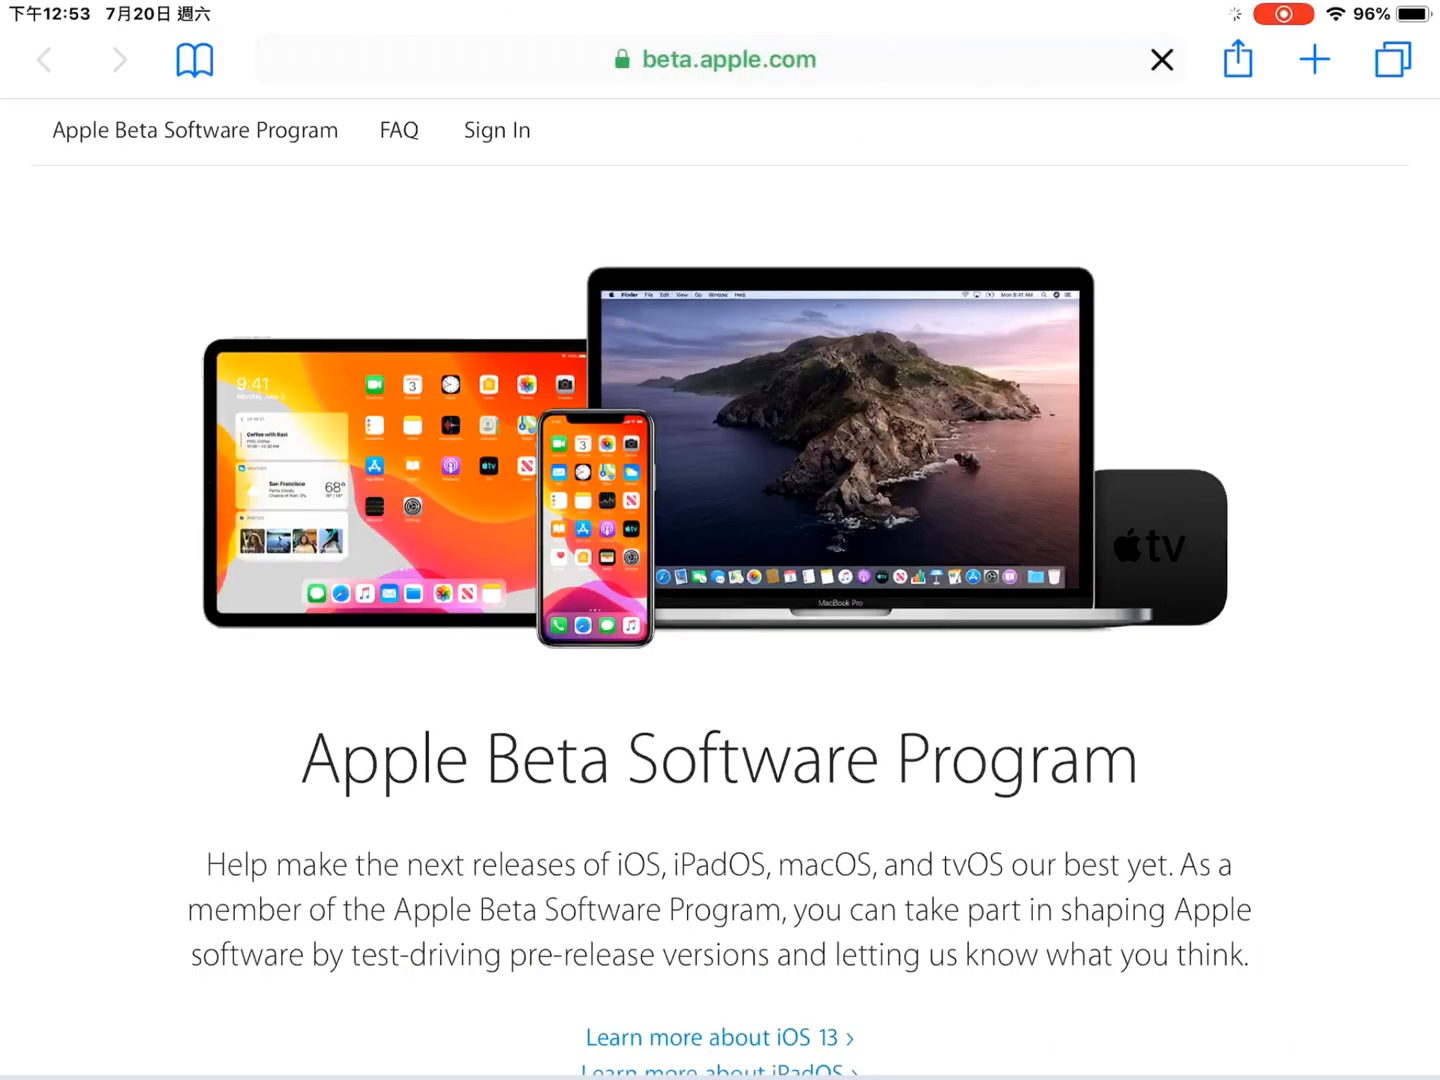
Choose Sign up on the beta site and enter Apple ID credentials
scroll("down", 3)
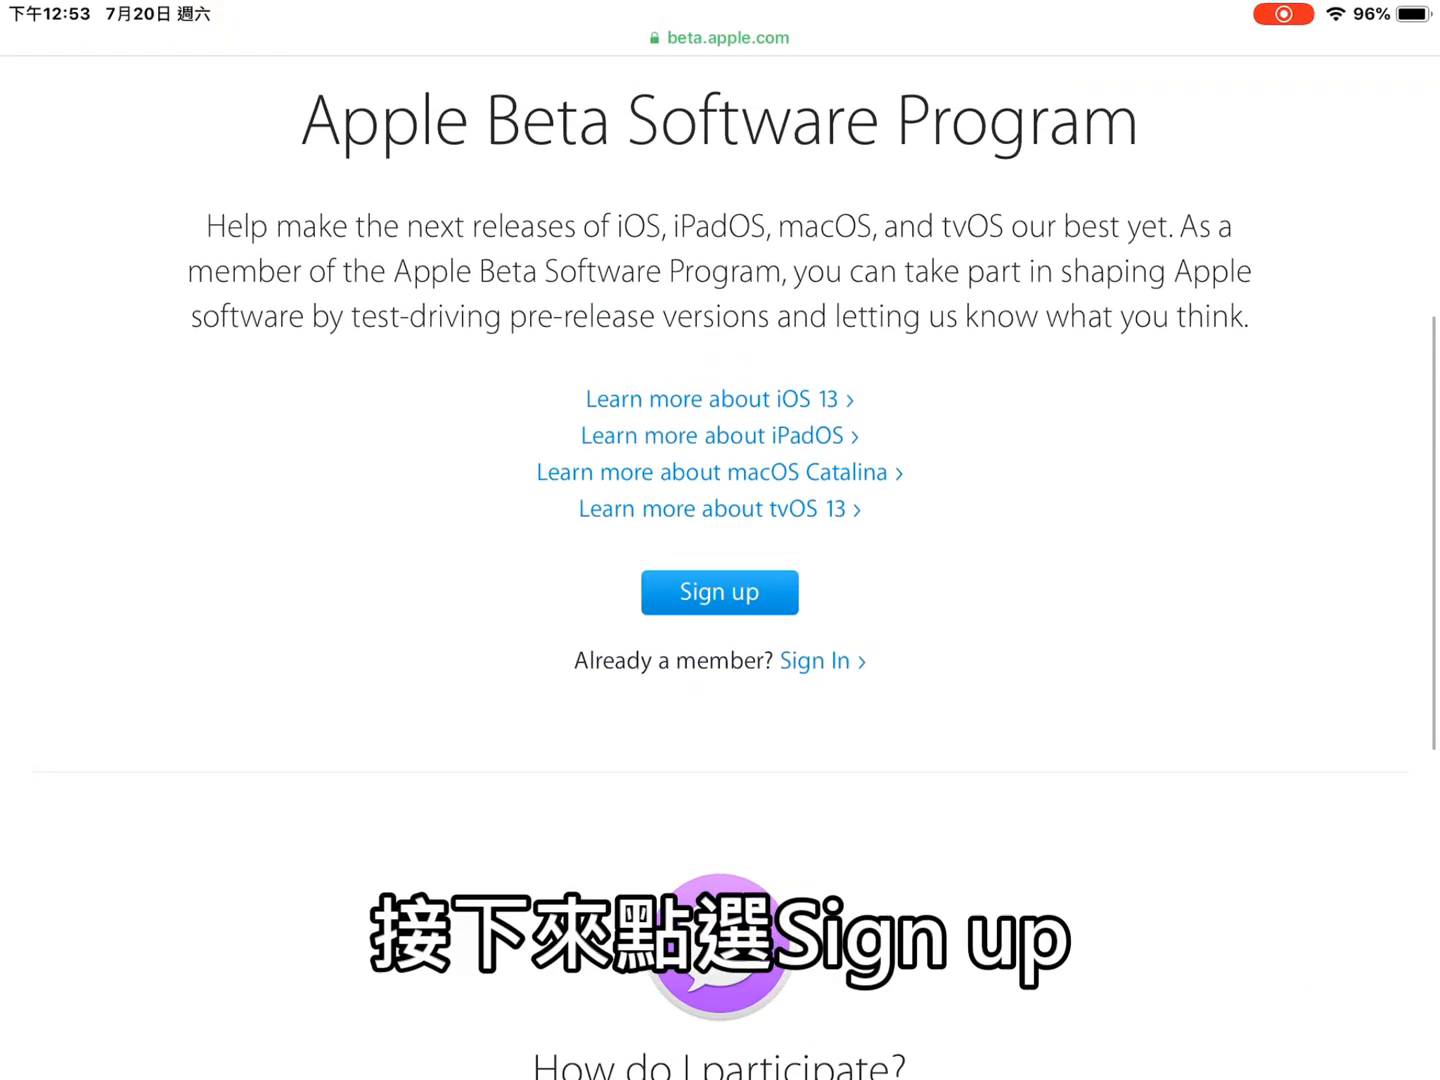
left_click(719, 592)
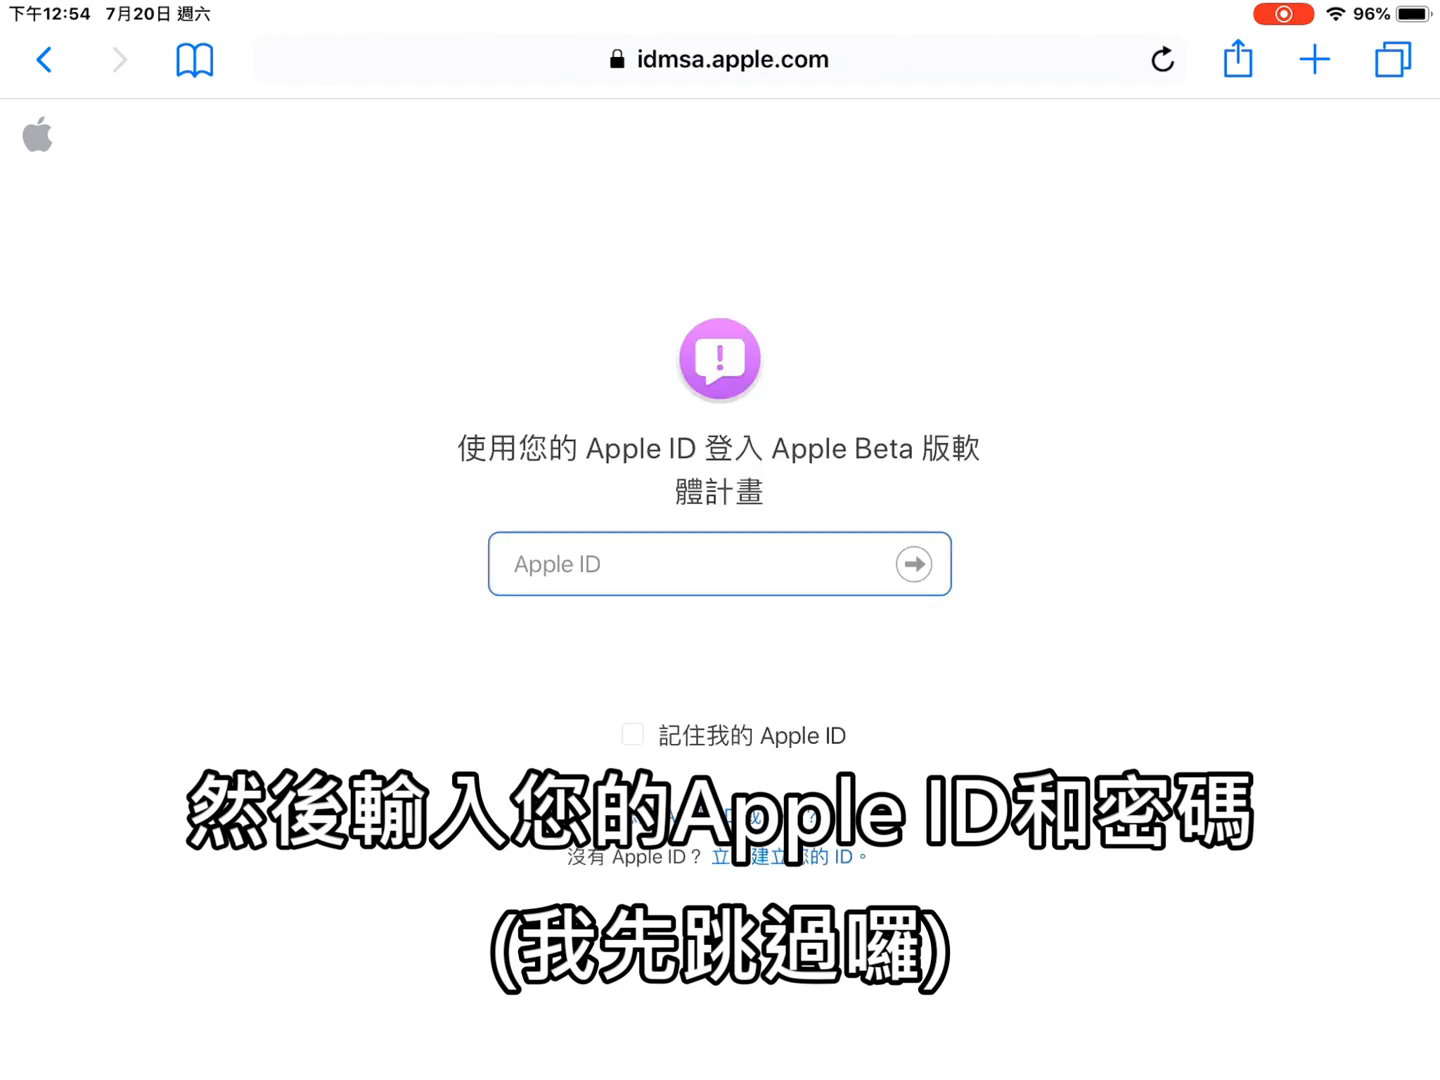
left_click(700, 564)
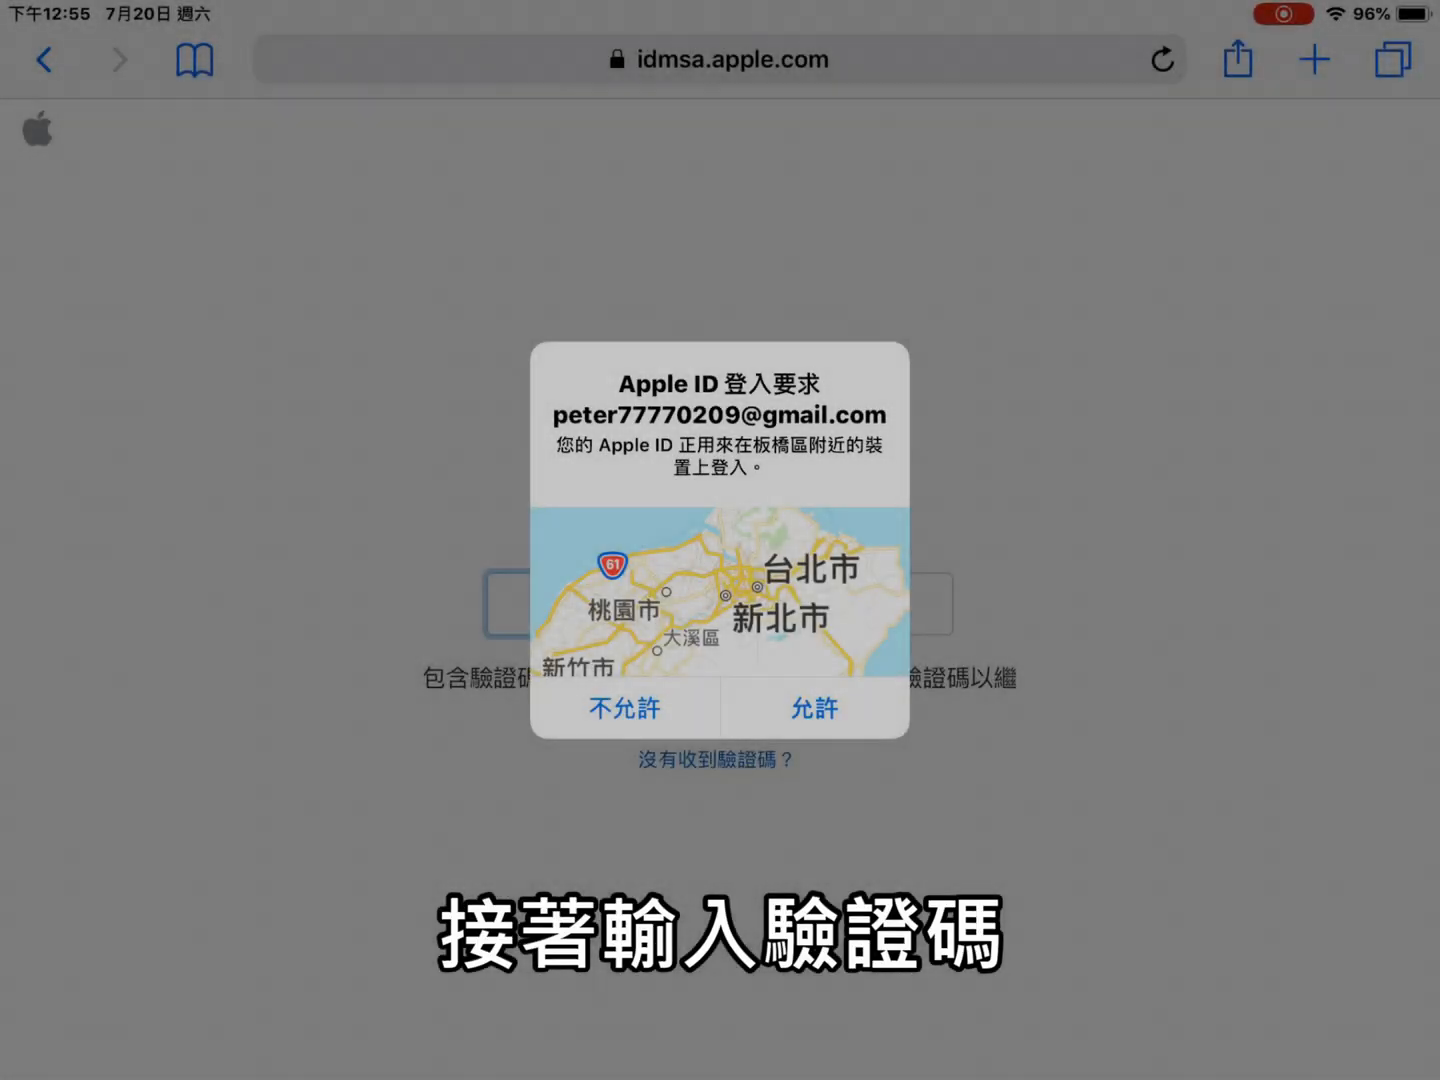
Allow the sign-in request and enter the six-digit verification code
left_click(814, 709)
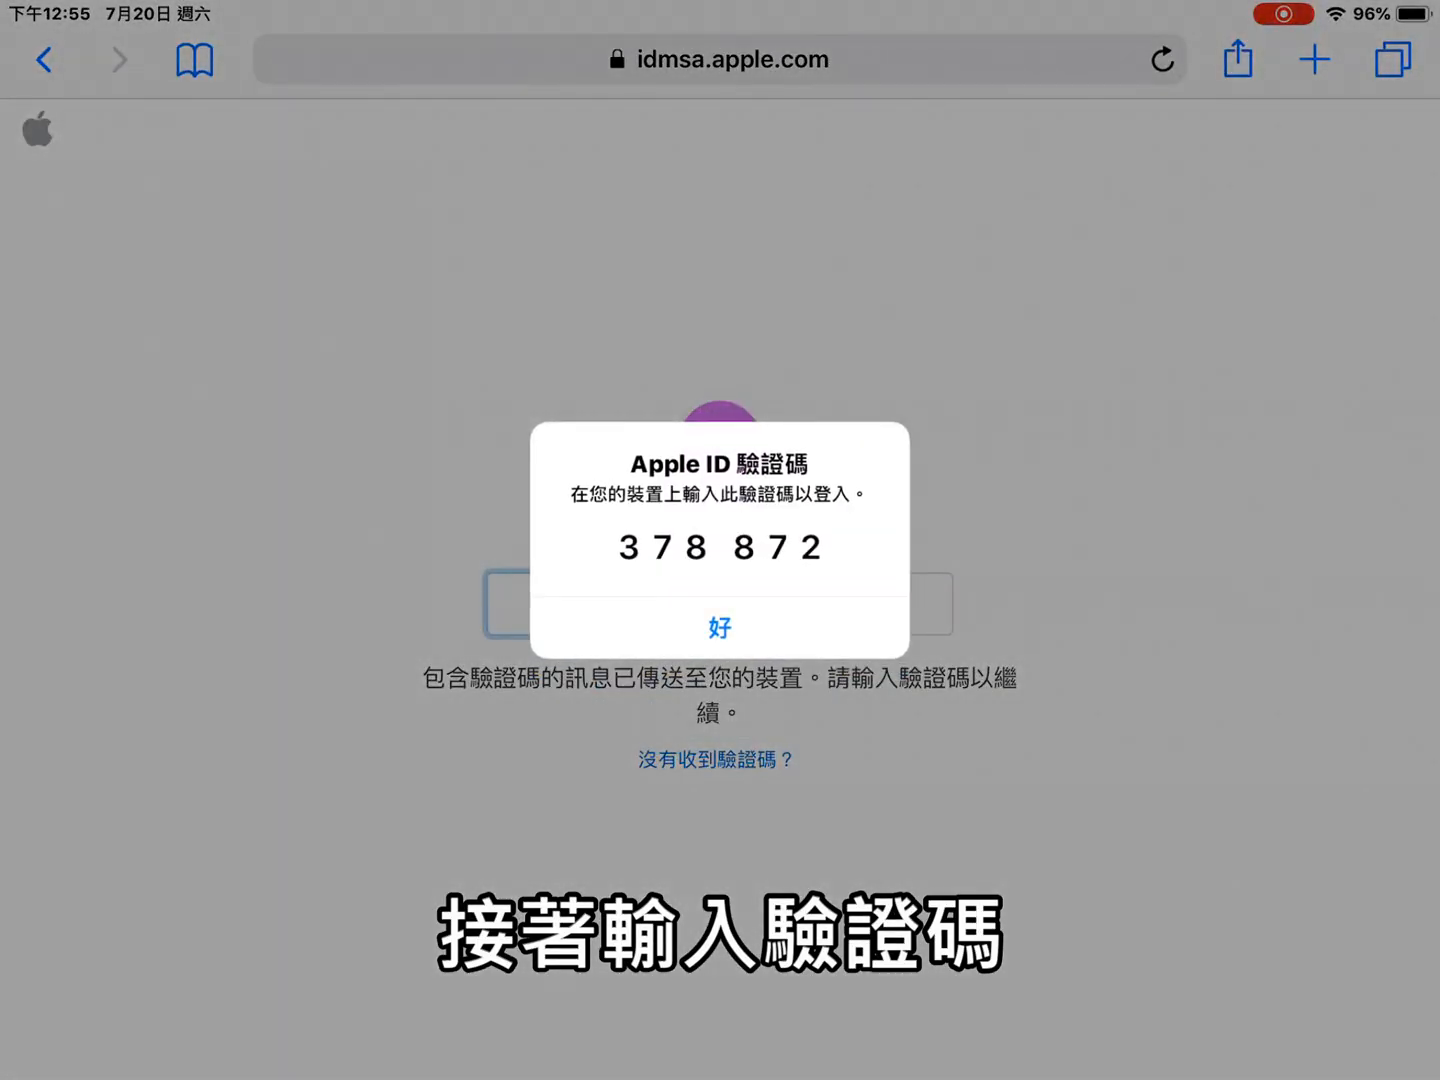
left_click(719, 627)
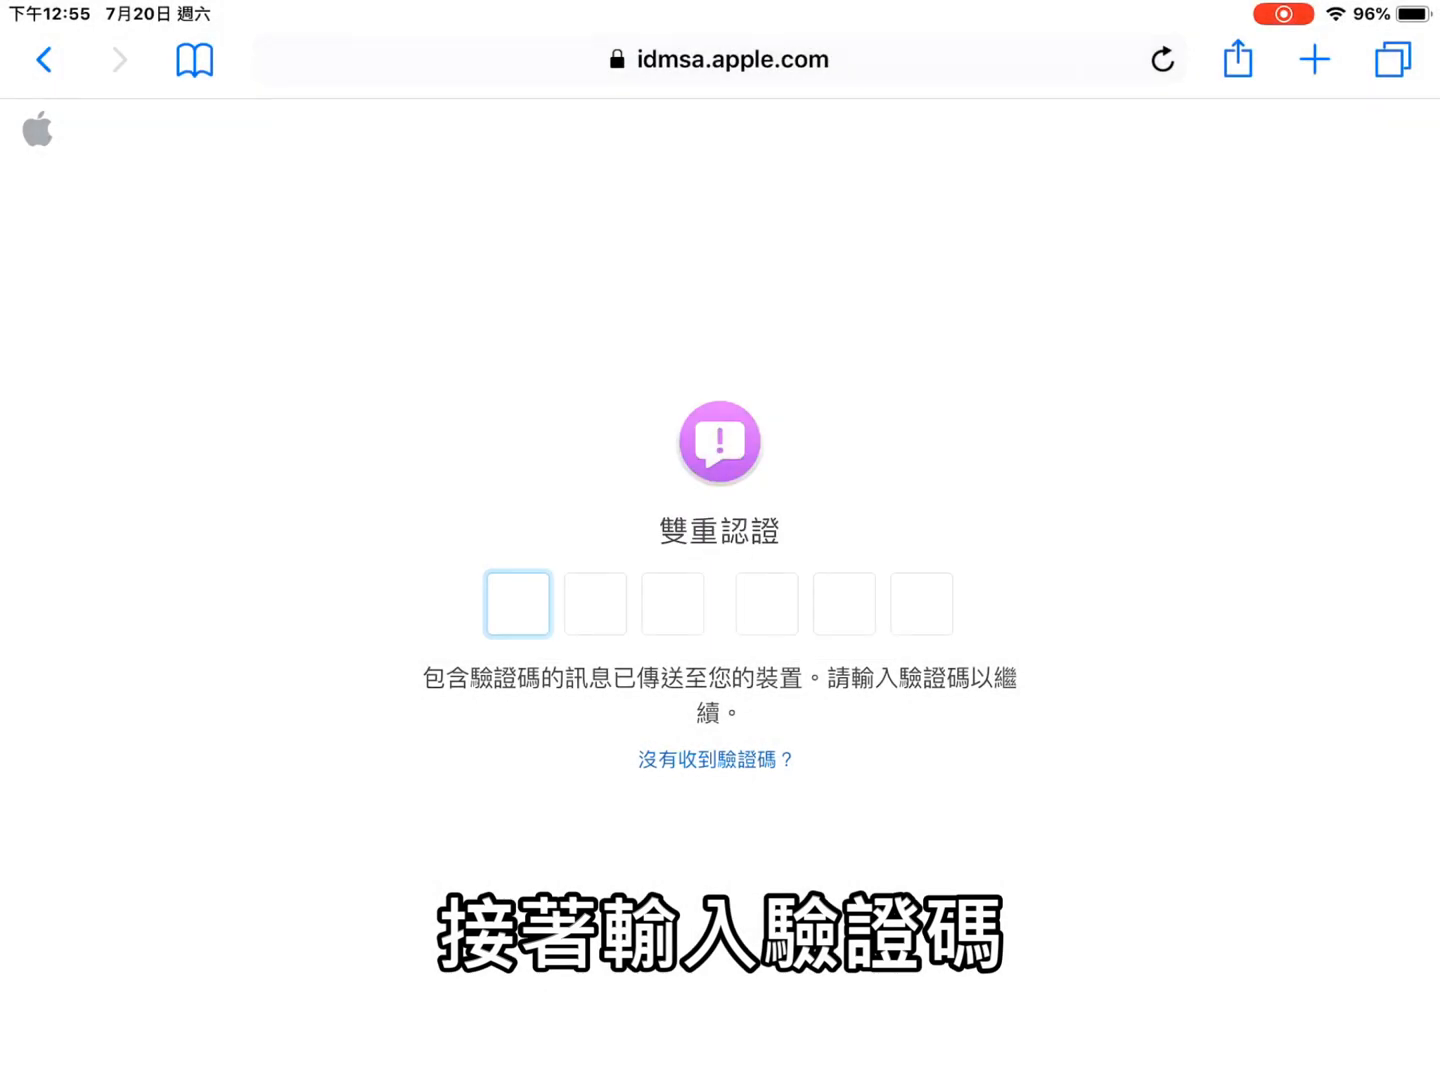
left_click(518, 604)
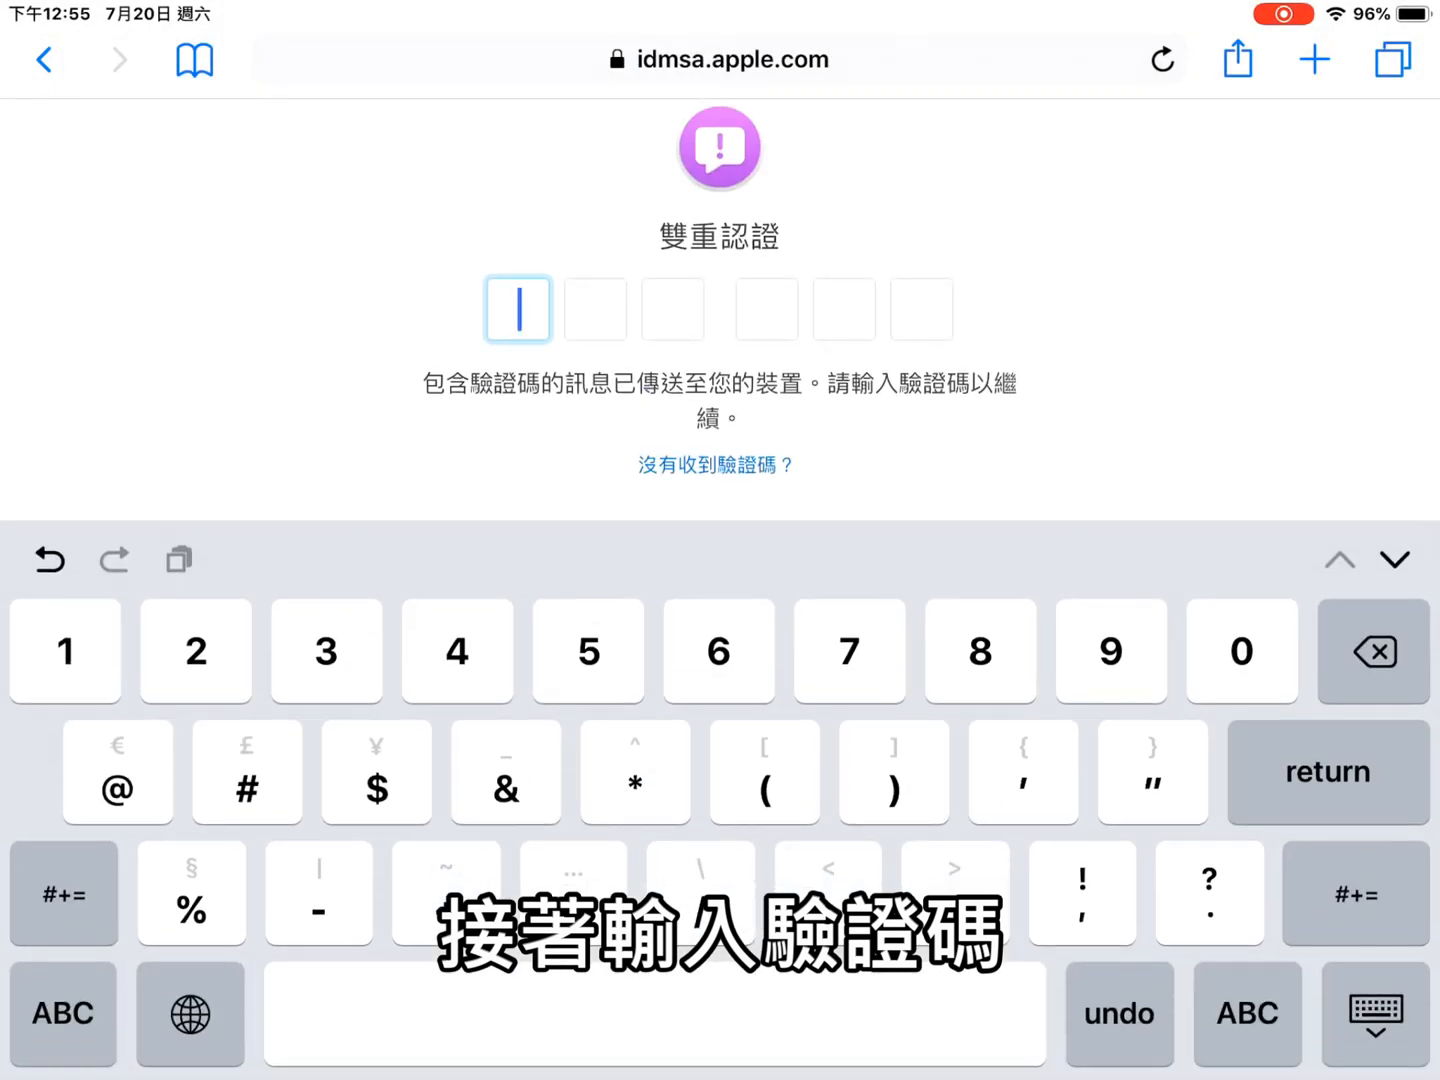
type("378")
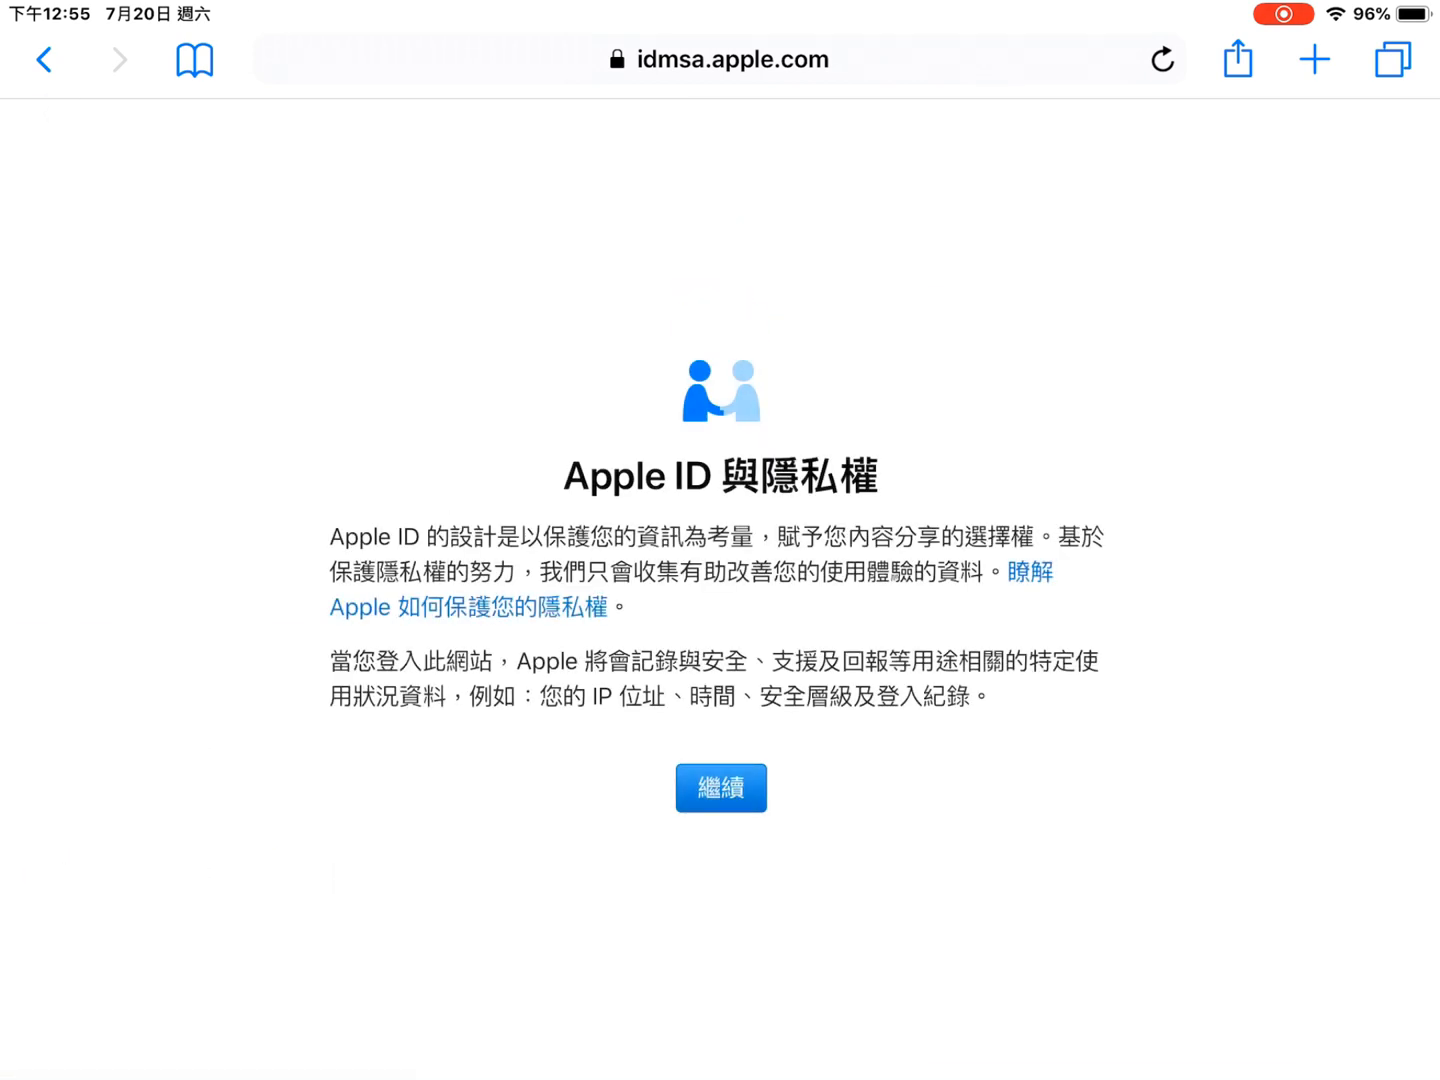
Continue past the Apple ID privacy notice and trust this browser
left_click(720, 787)
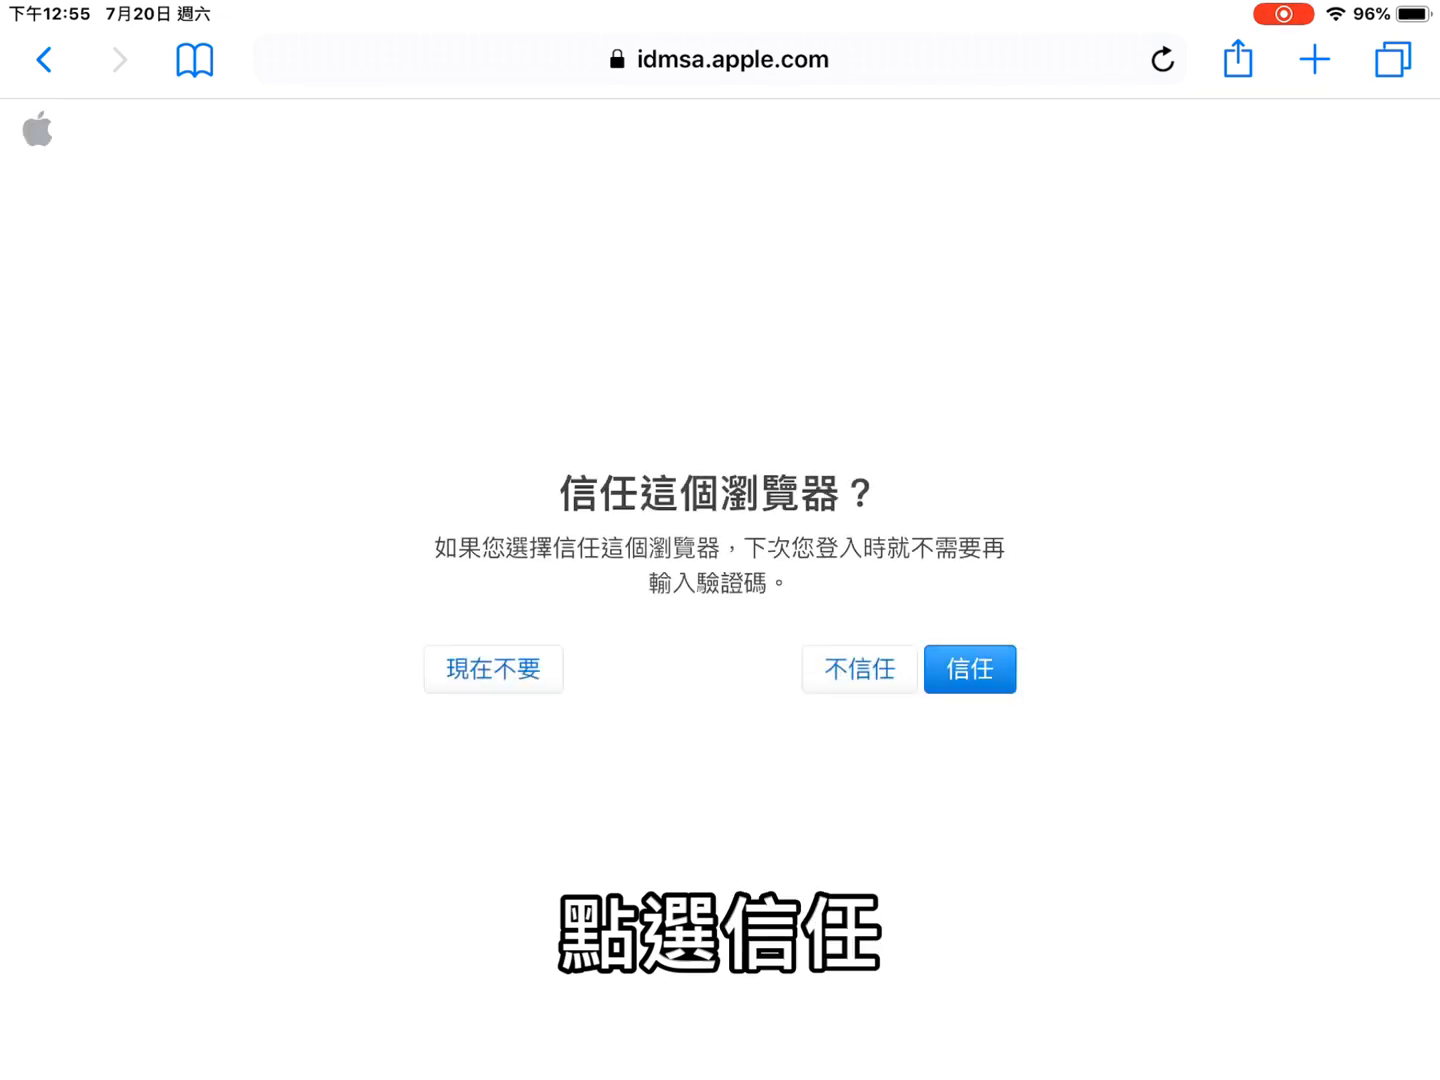
left_click(969, 668)
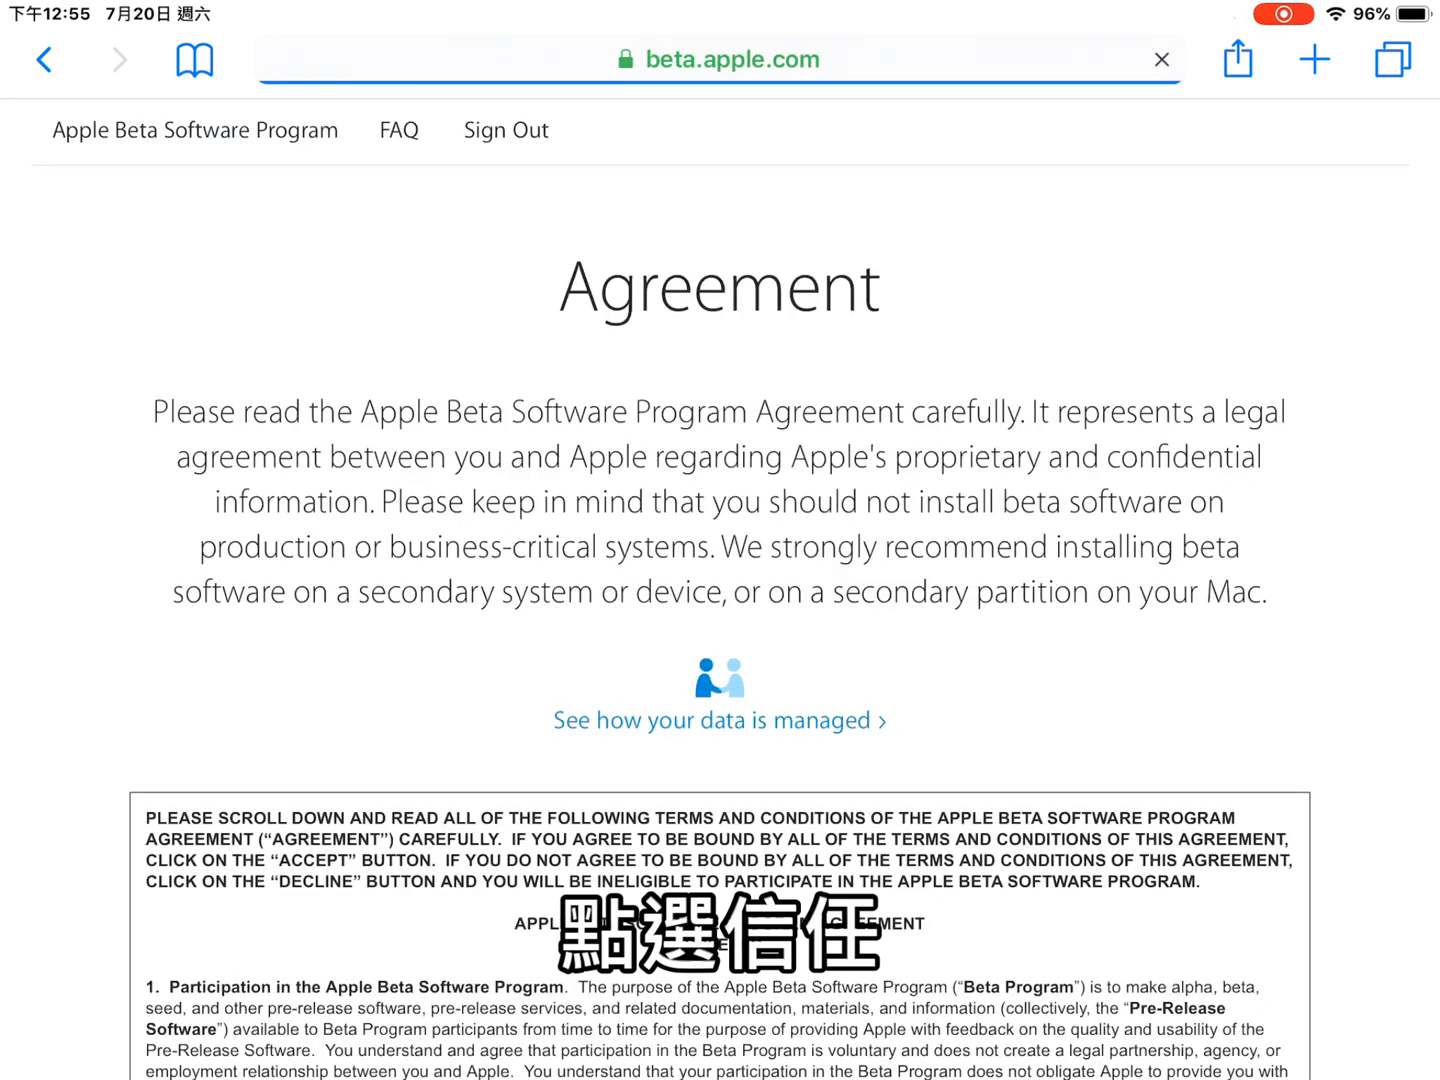
Scroll to the bottom of the beta Agreement and accept it
scroll("down", 3)
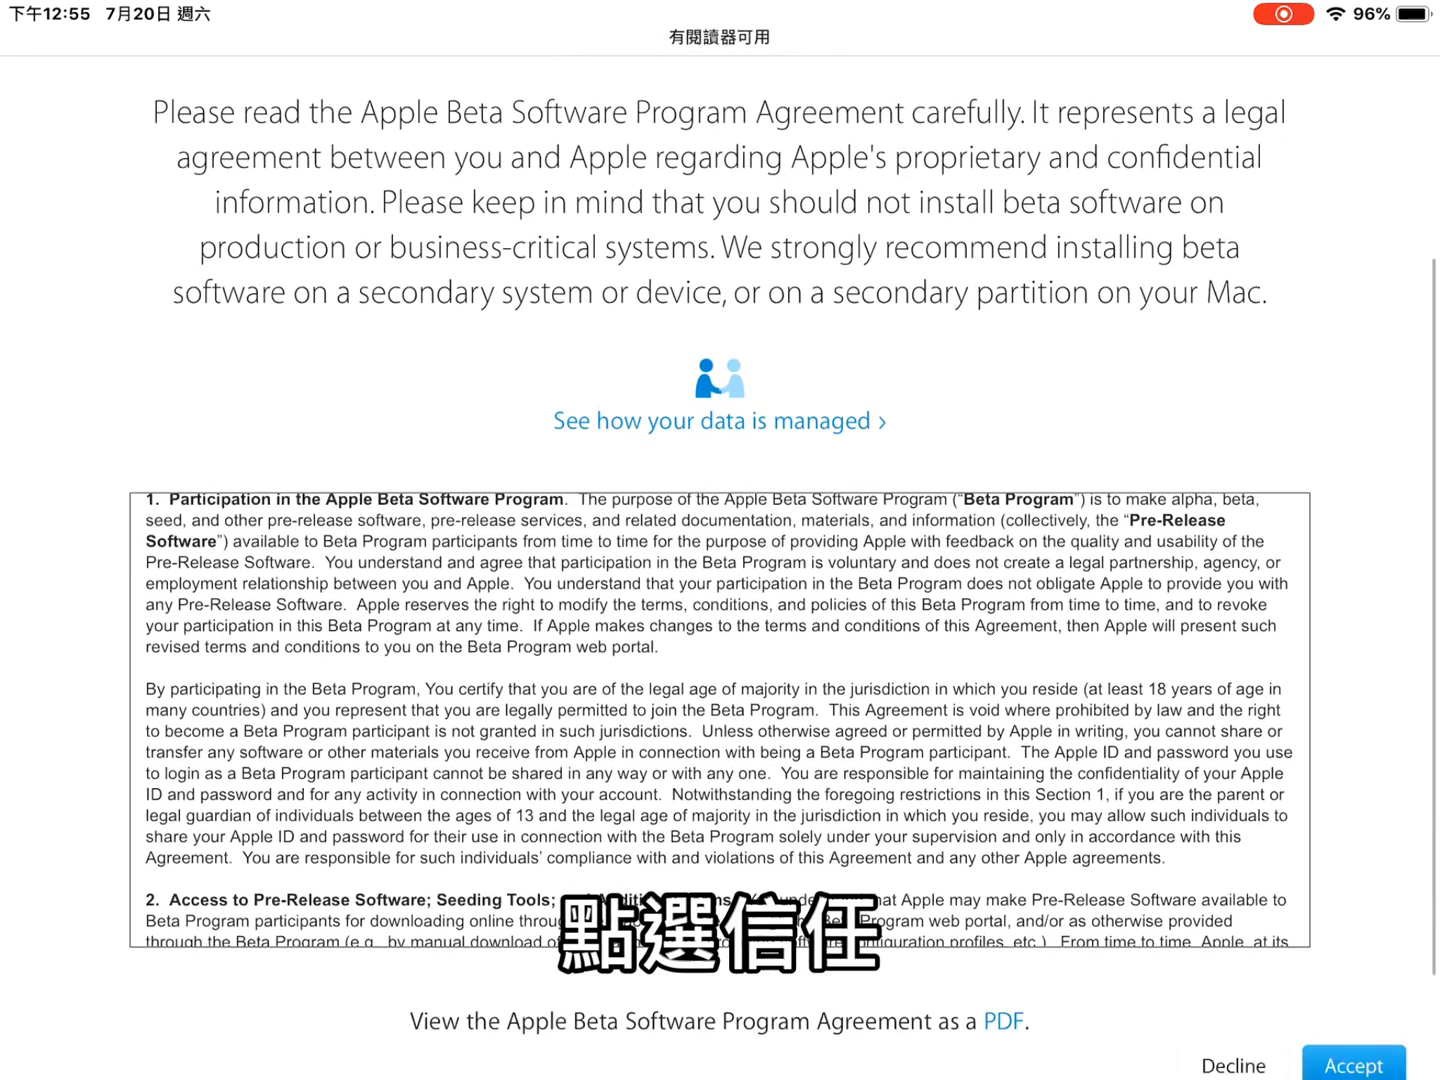
scroll("down", 3)
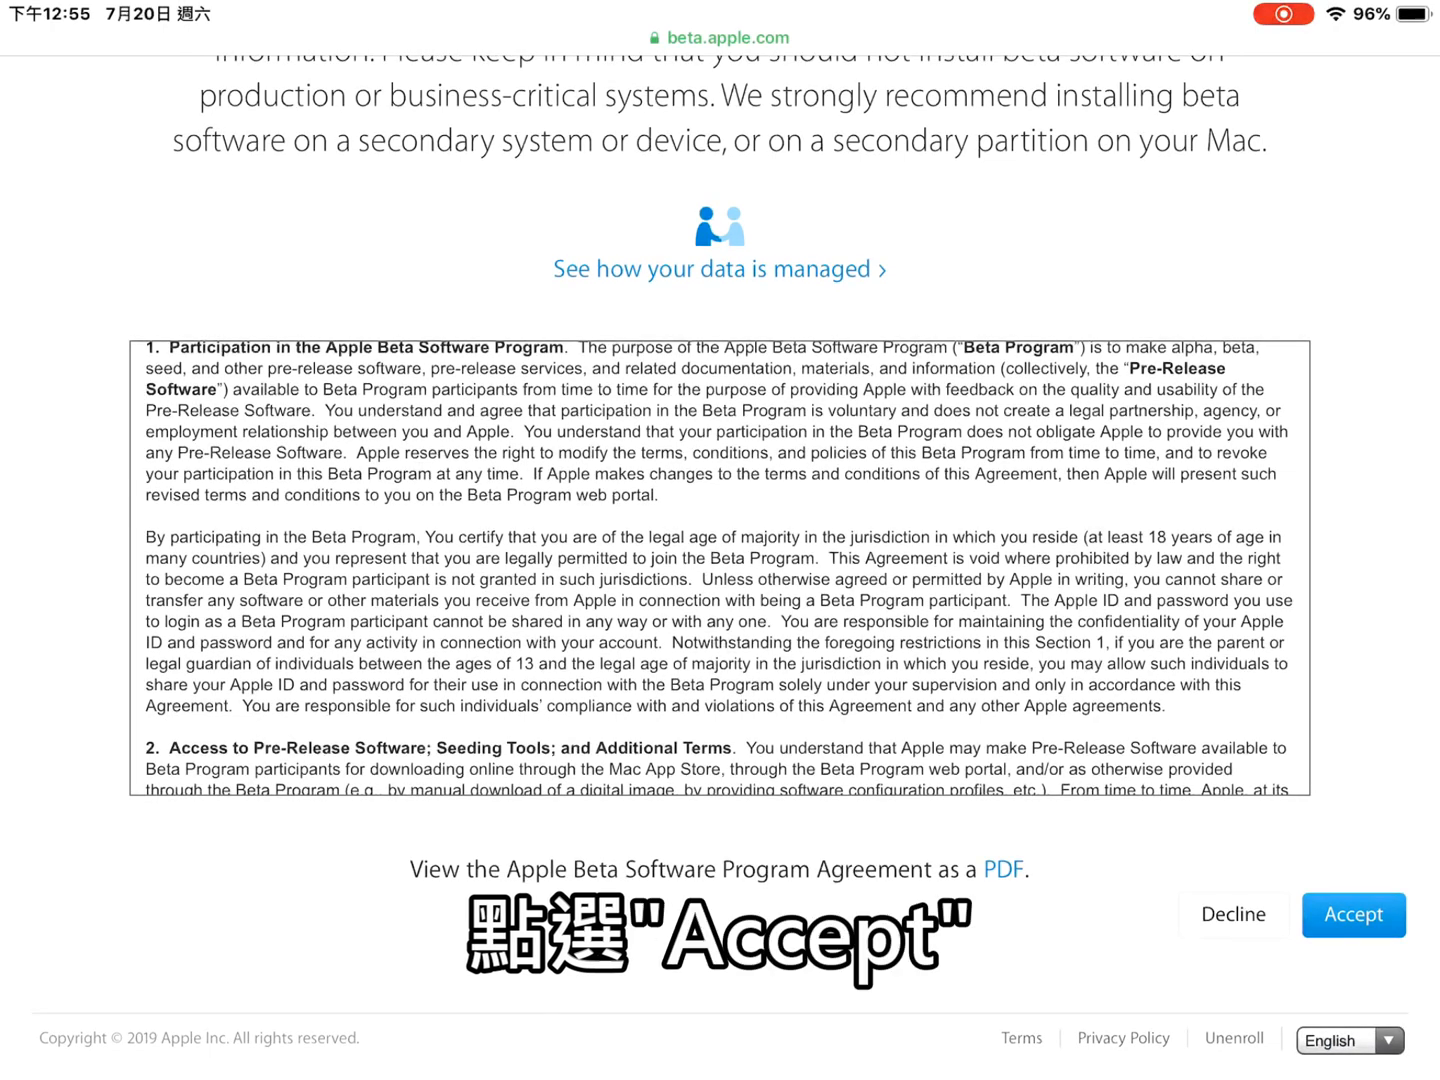
scroll("down", 3)
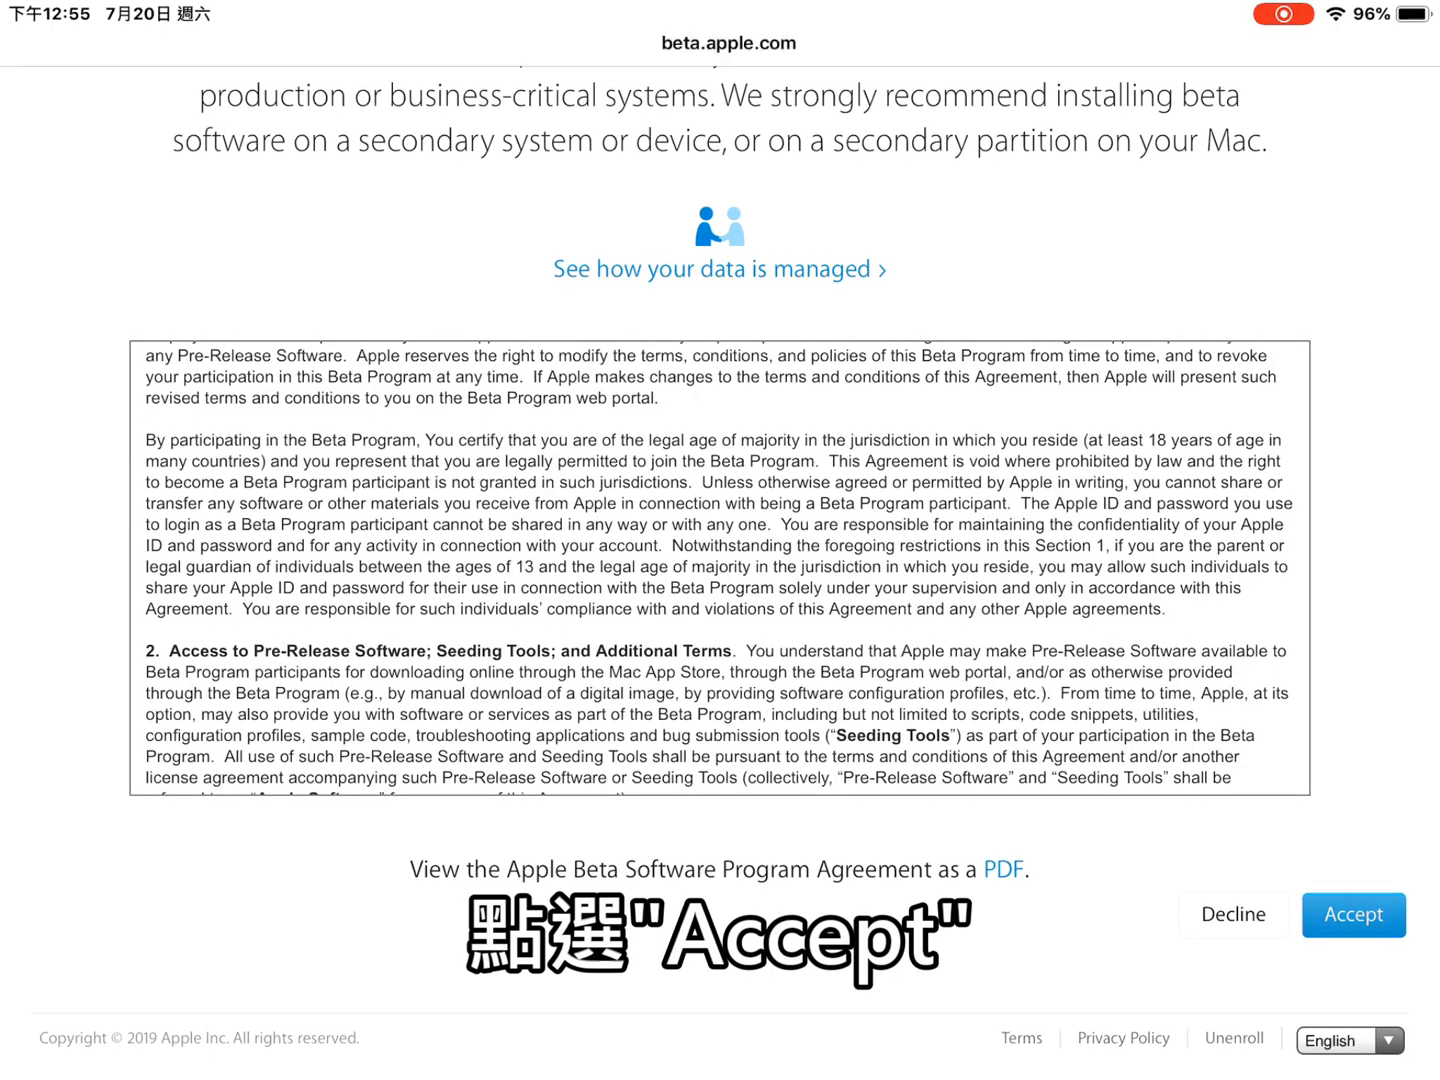
left_click(1353, 914)
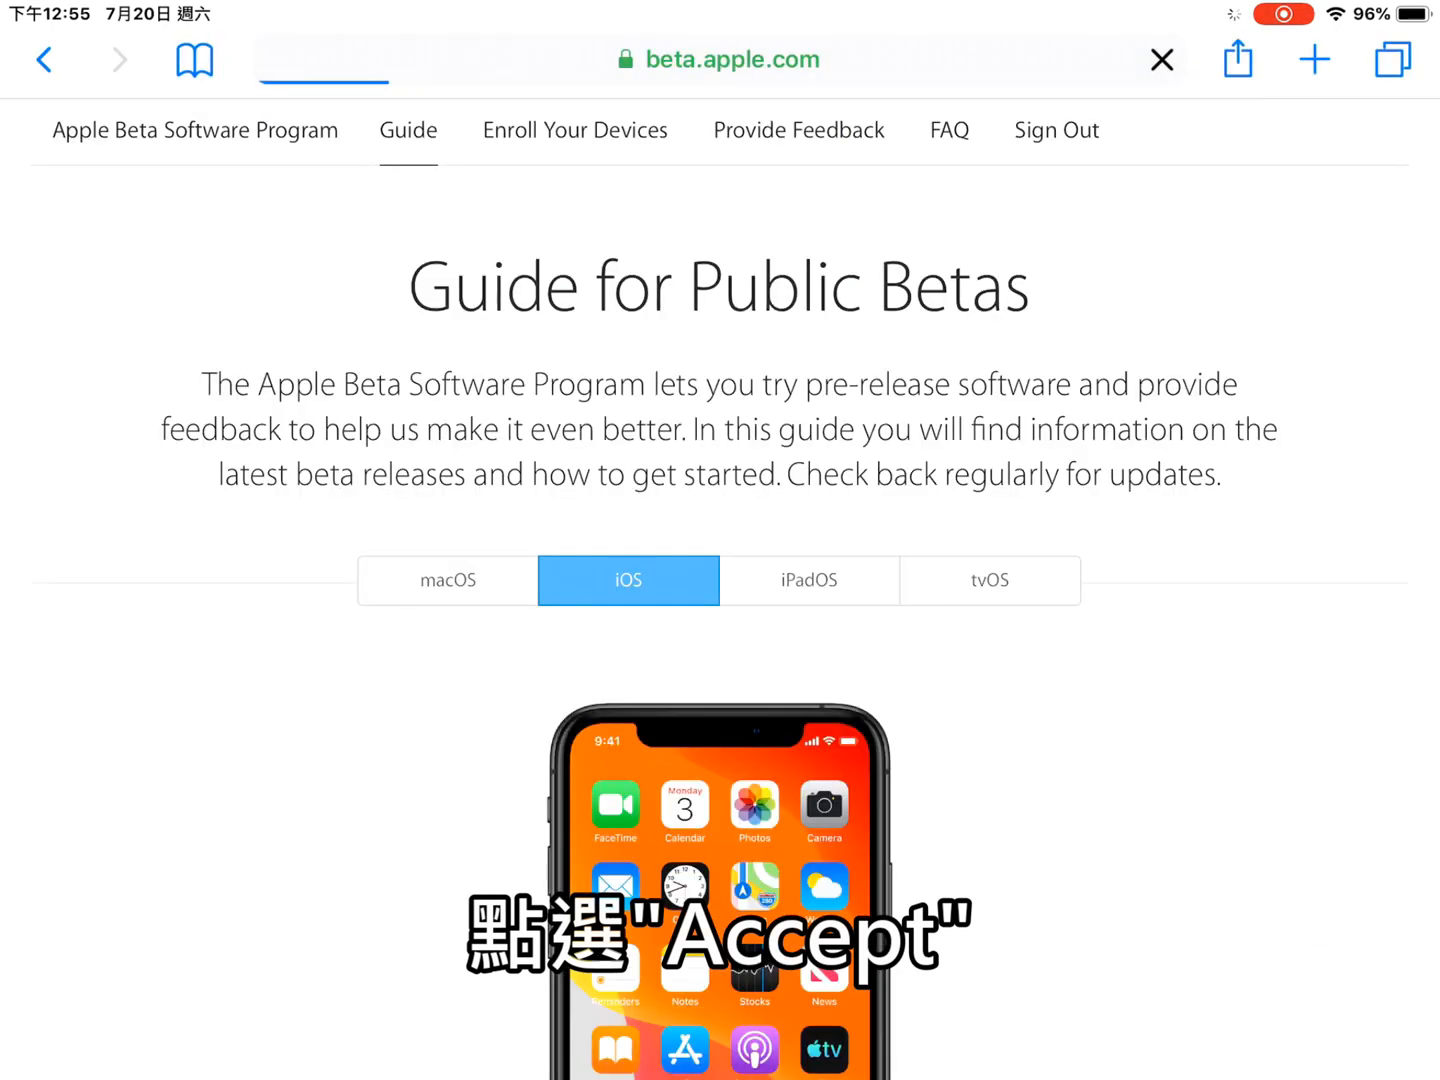
Select the iPadOS guide and scroll down to its Get Started section
scroll("down", 3)
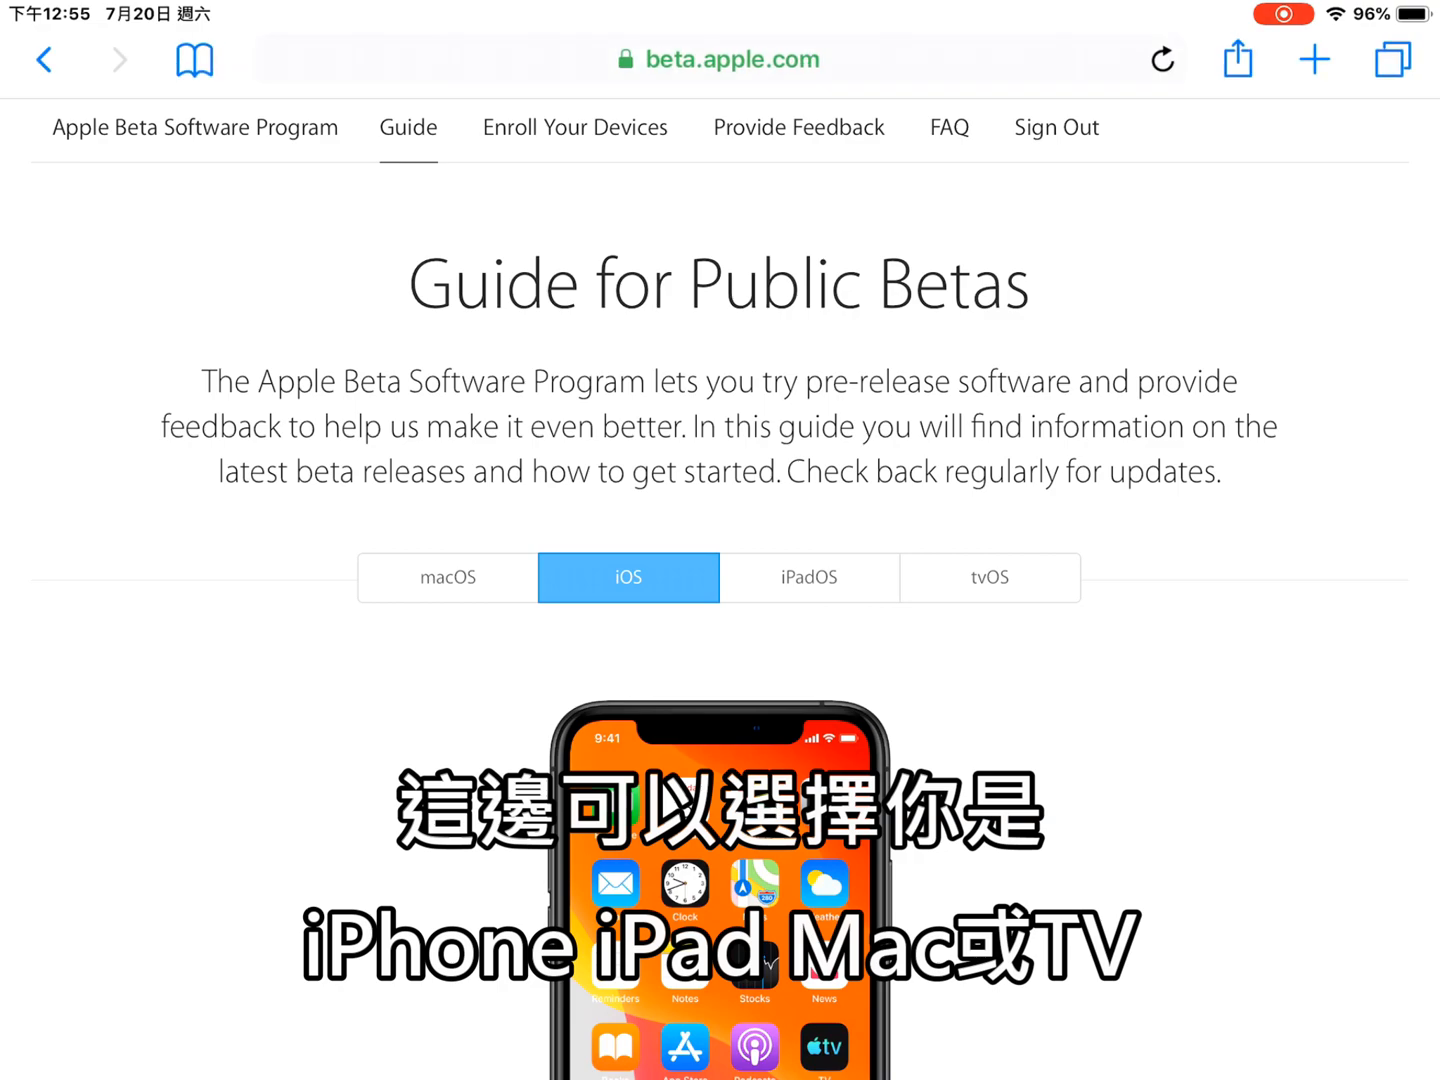
left_click(808, 577)
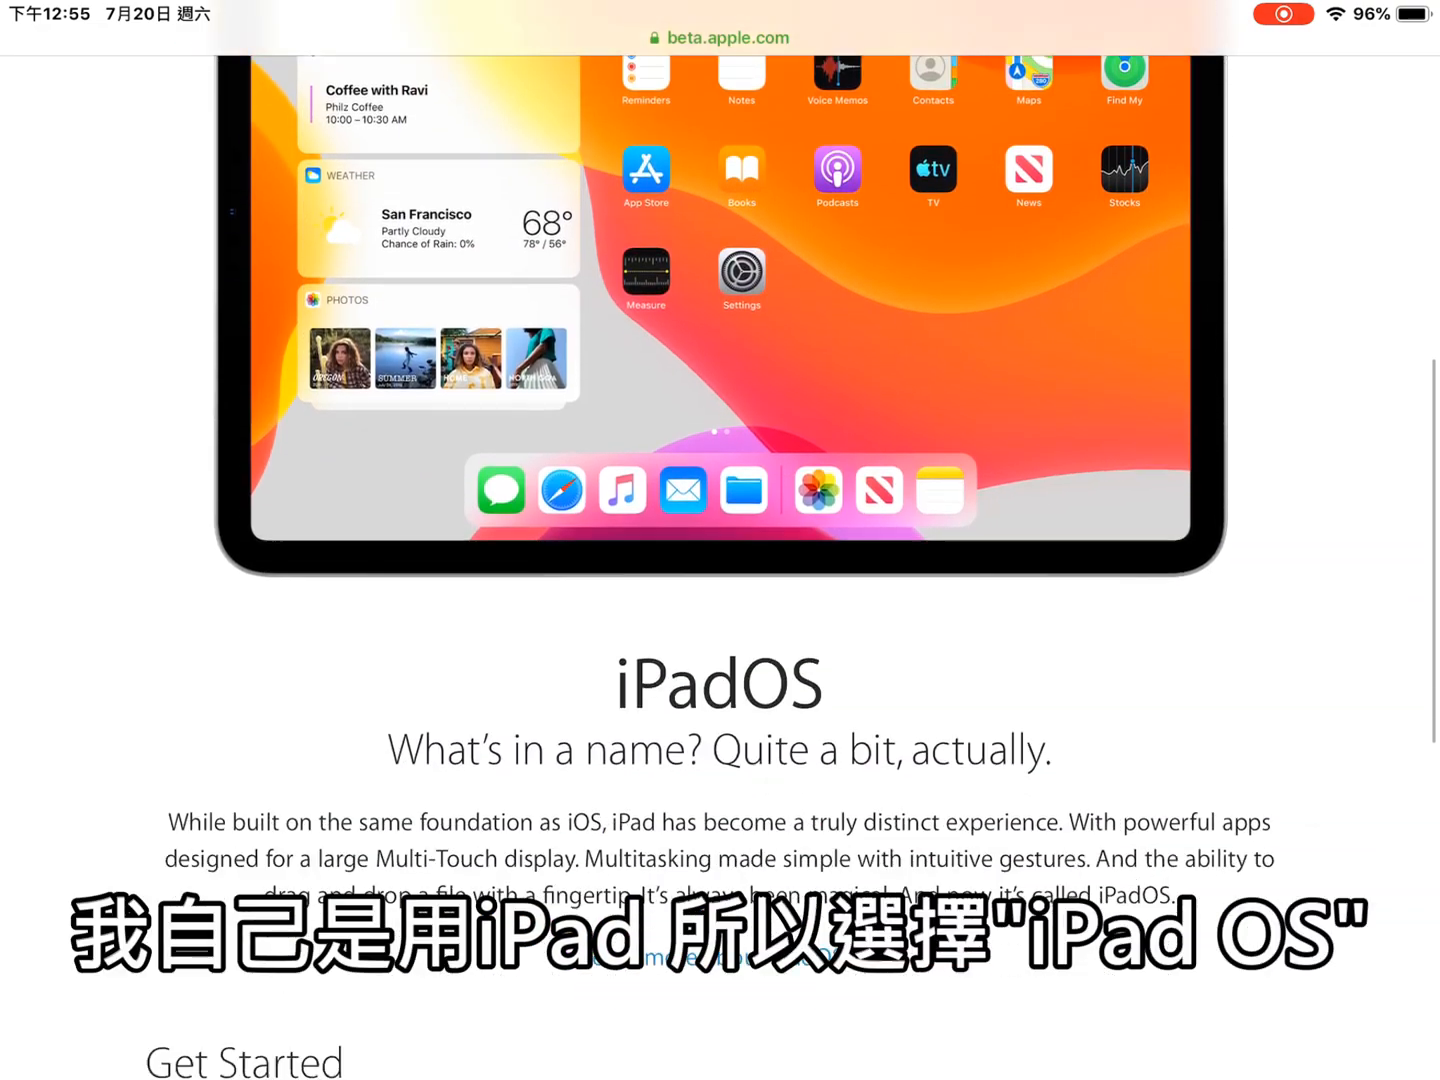
scroll("down", 3)
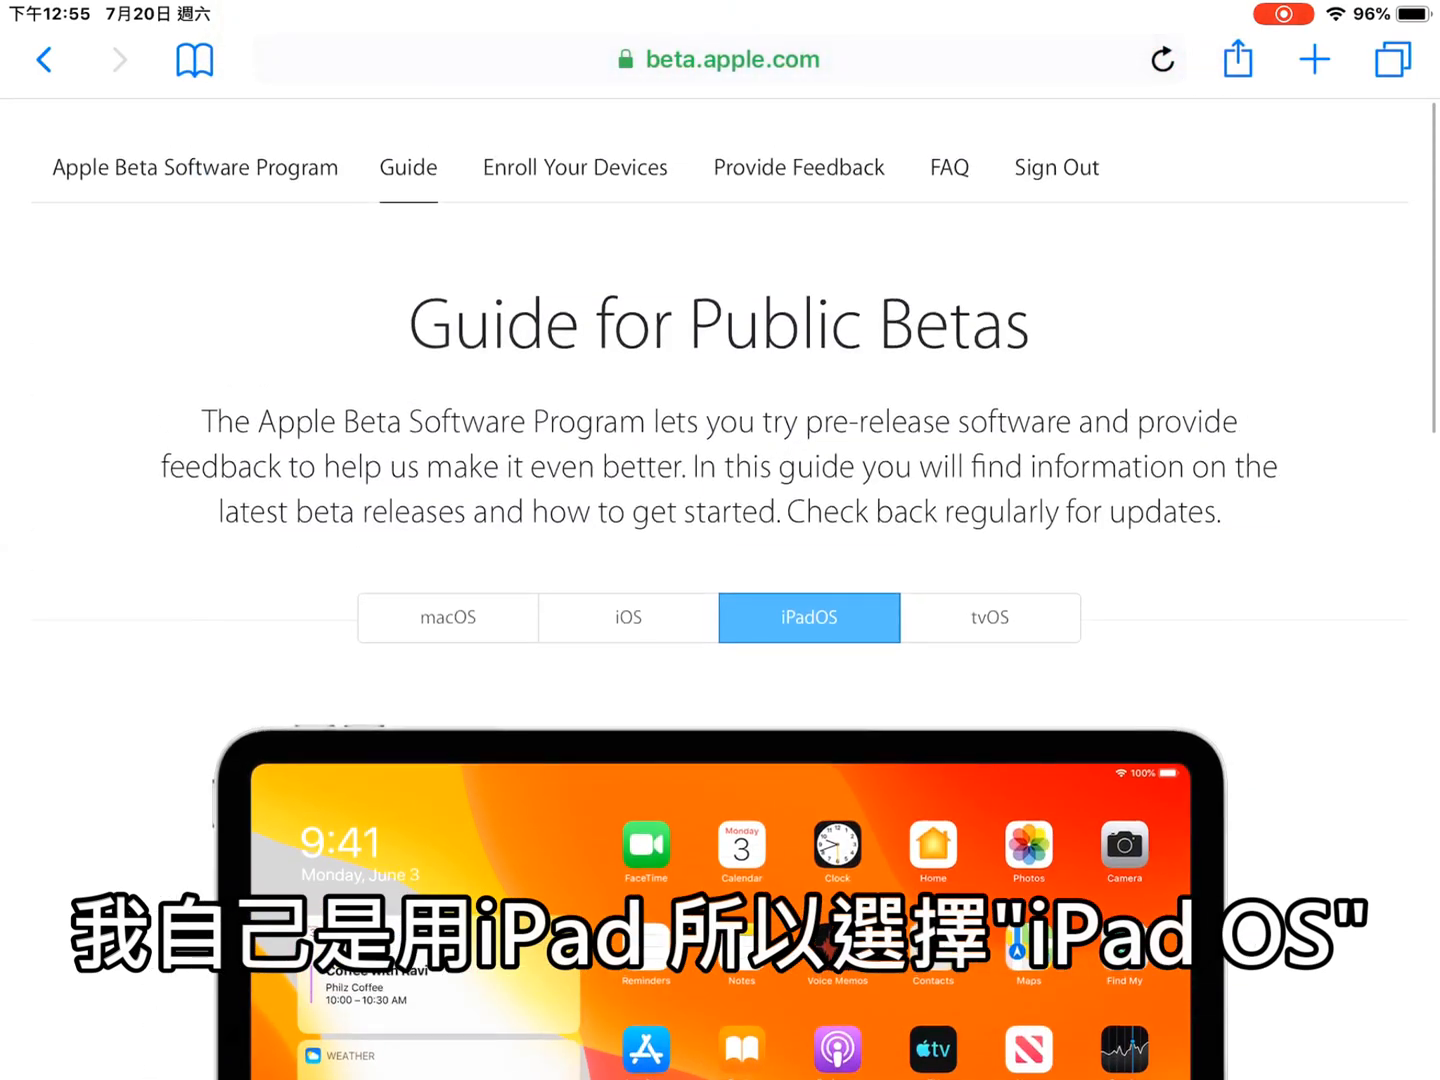
scroll("down", 3)
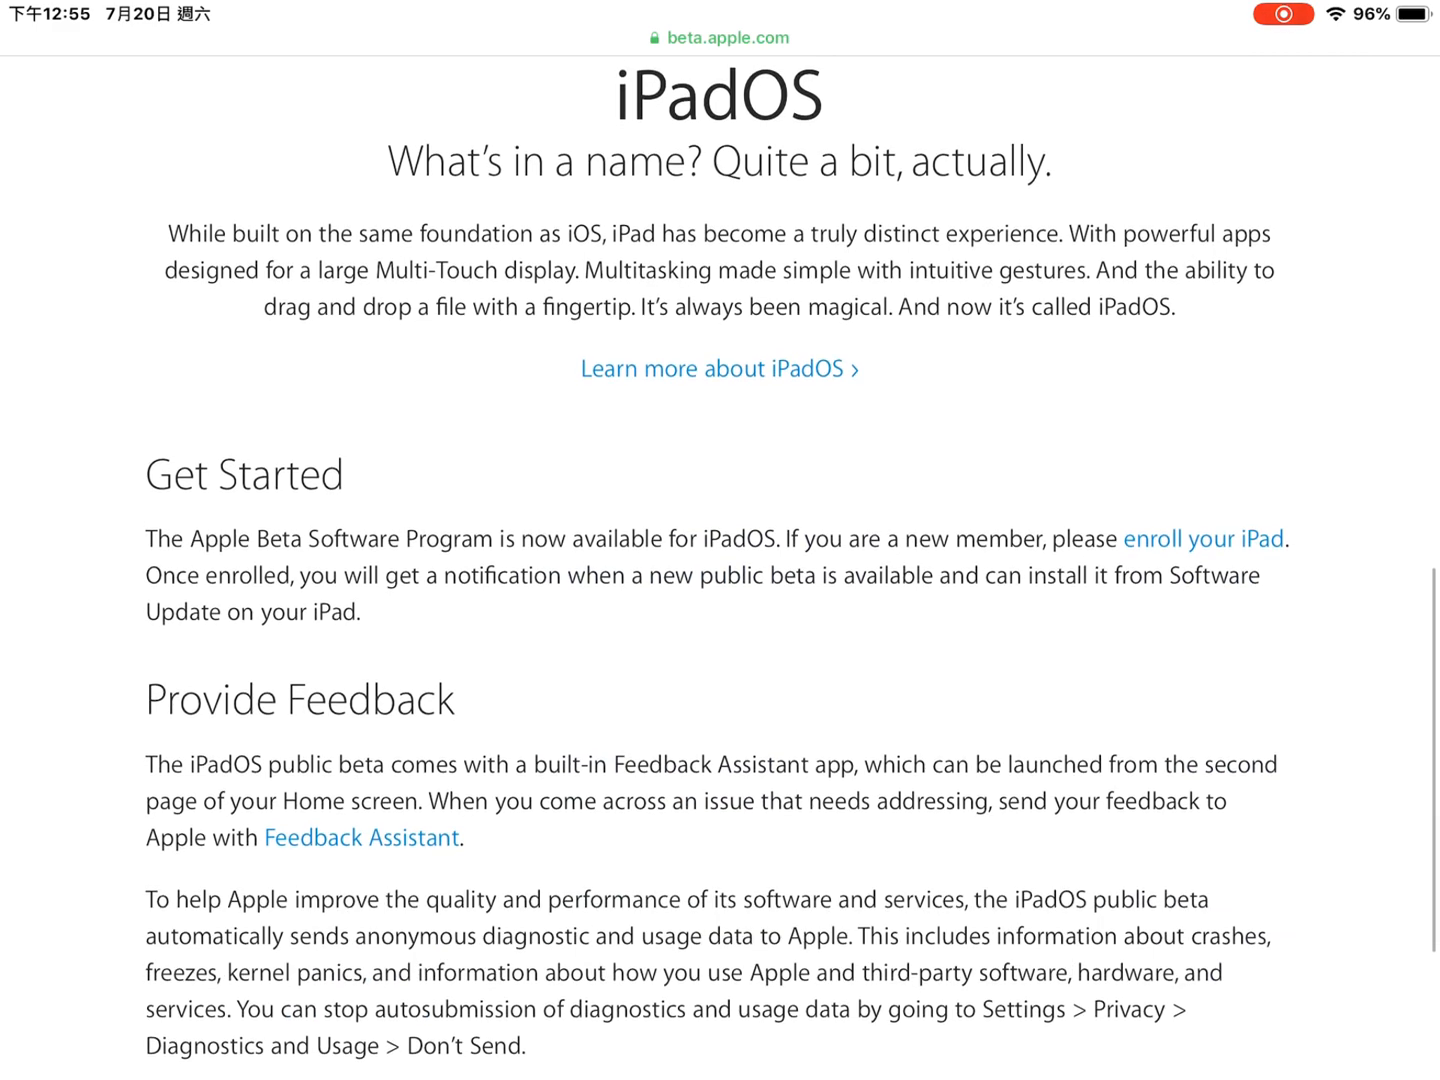
scroll("down", 3)
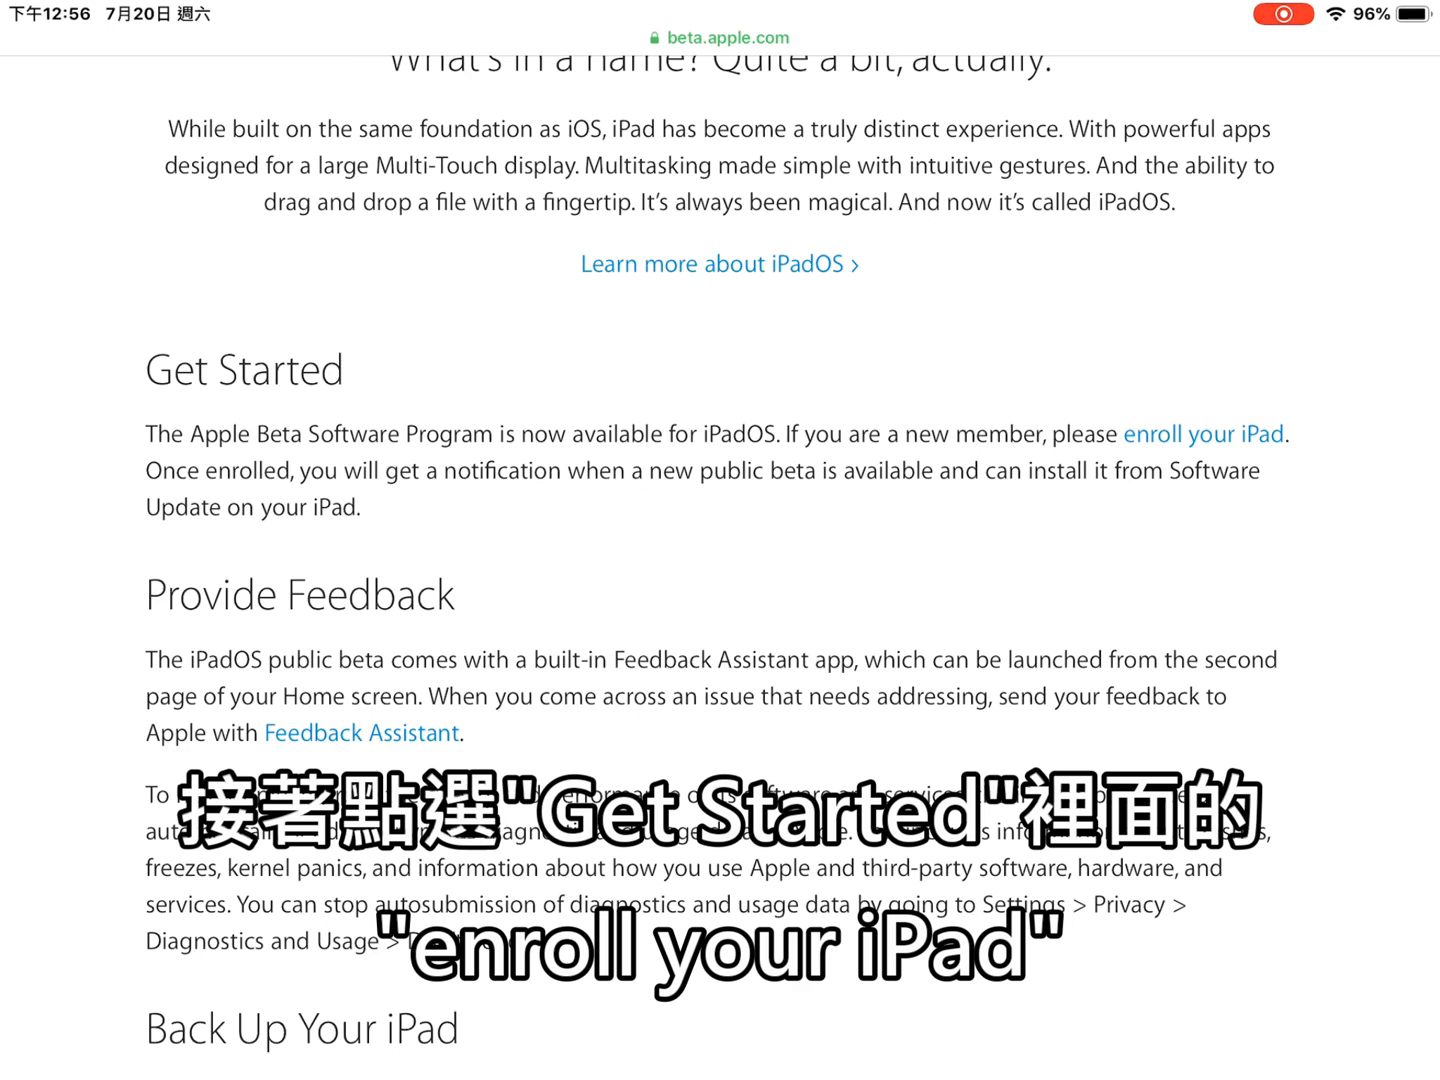
Open the 'enroll your iPad' page and scroll to Install profile
left_click(1205, 434)
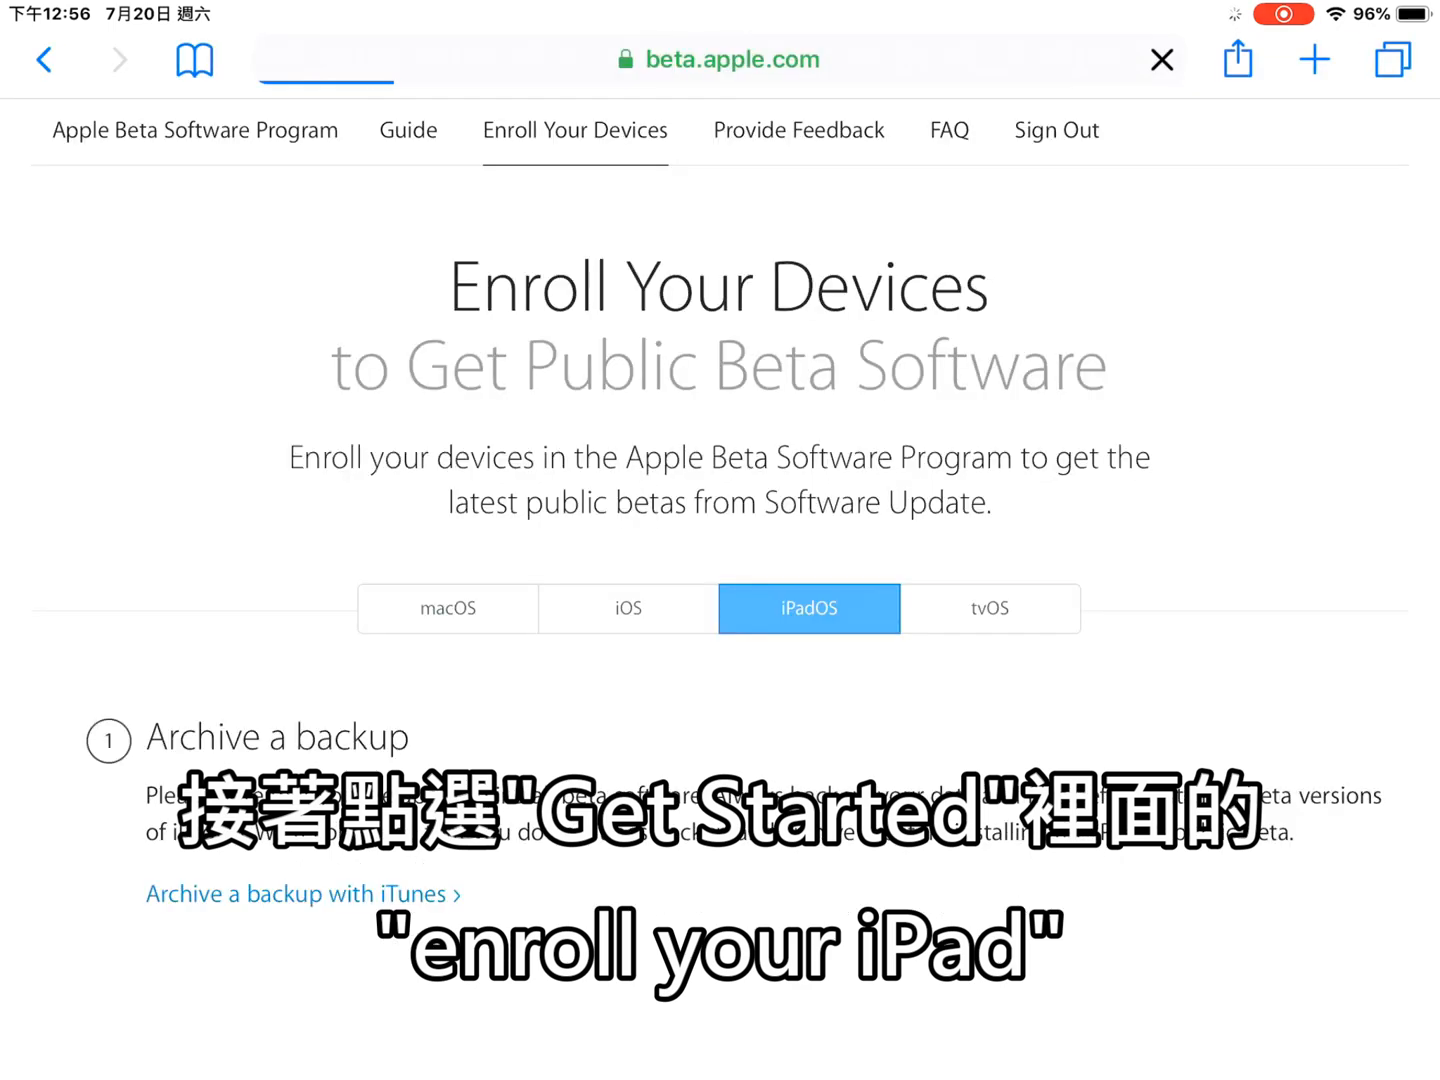
scroll("down", 3)
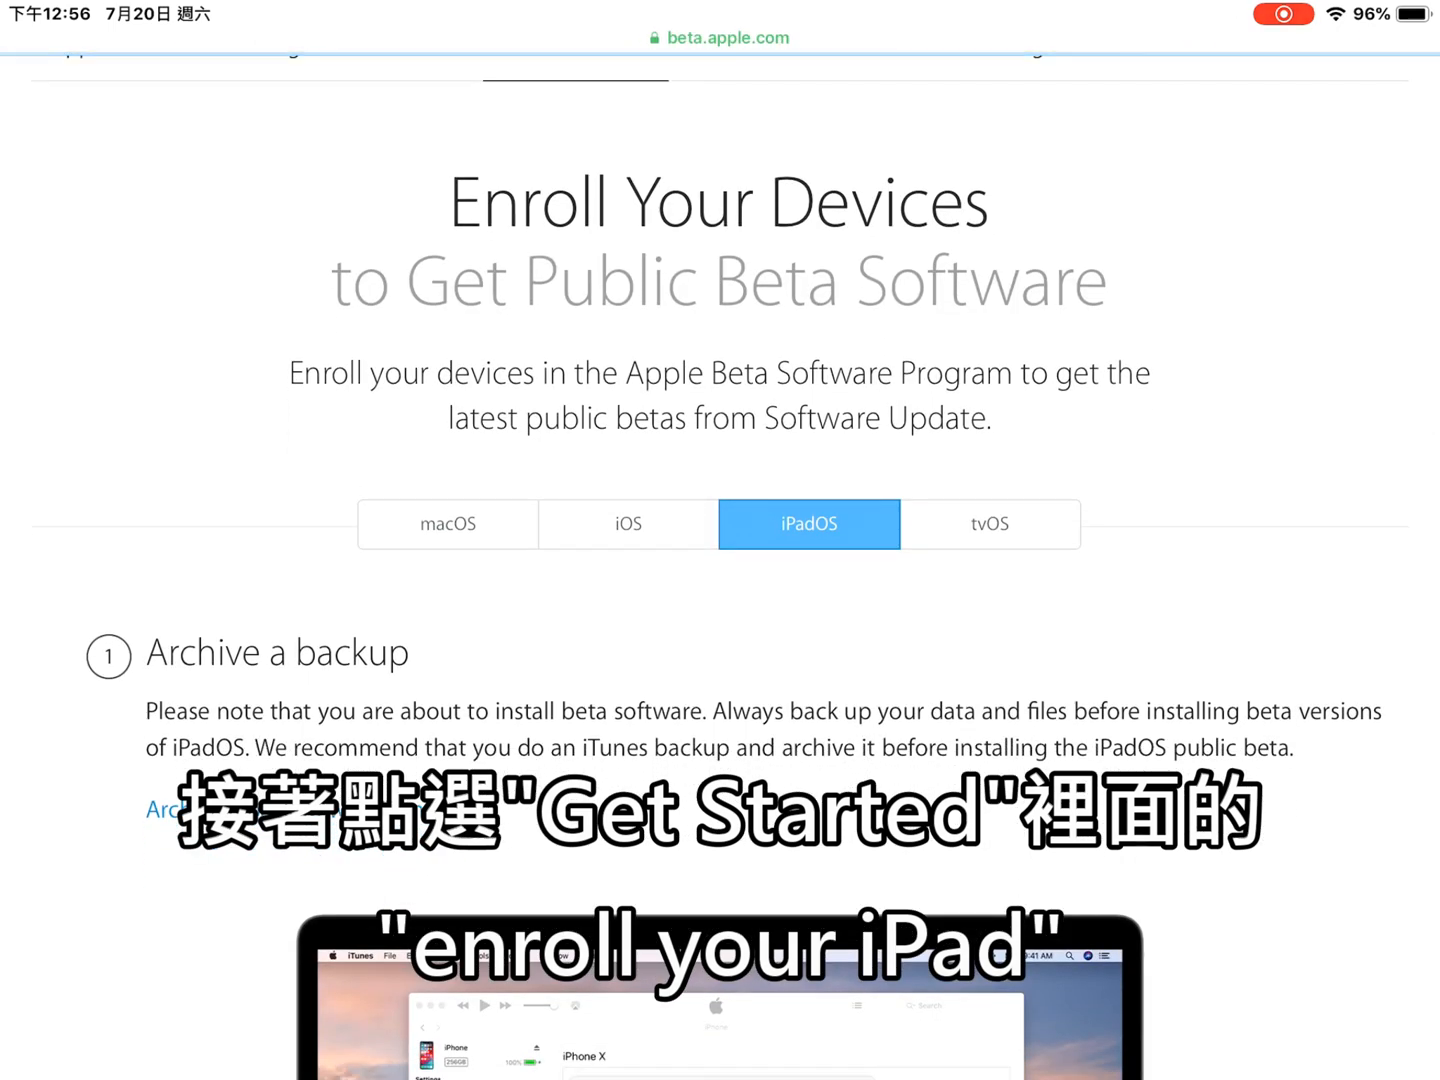
scroll("down", 3)
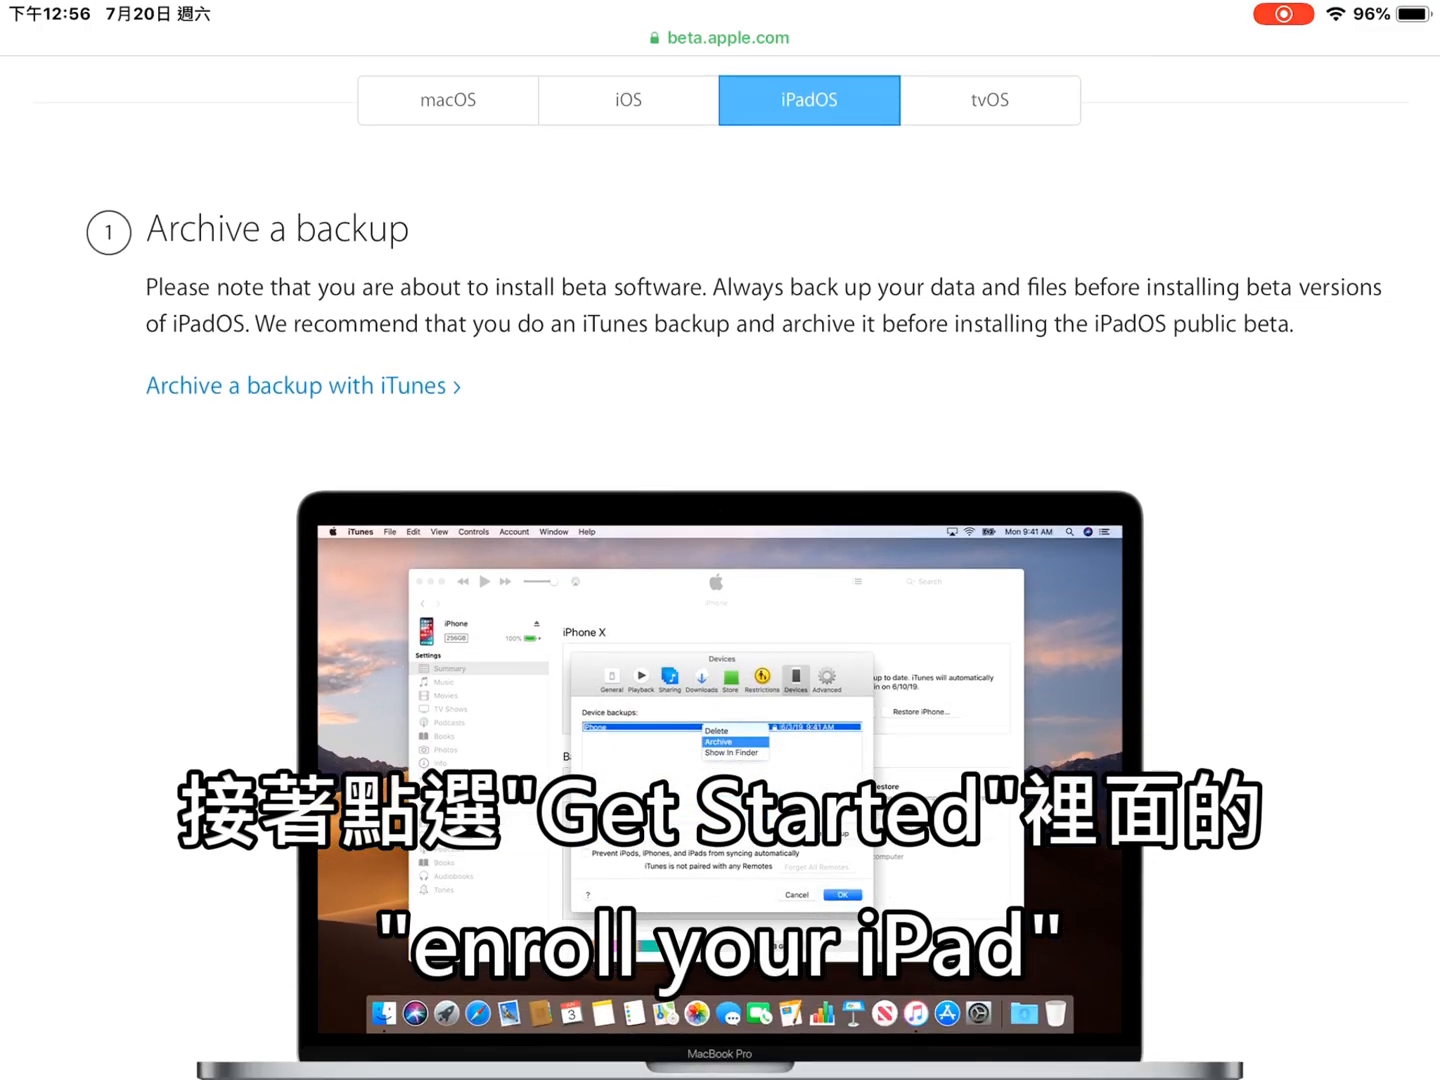
scroll("down", 3)
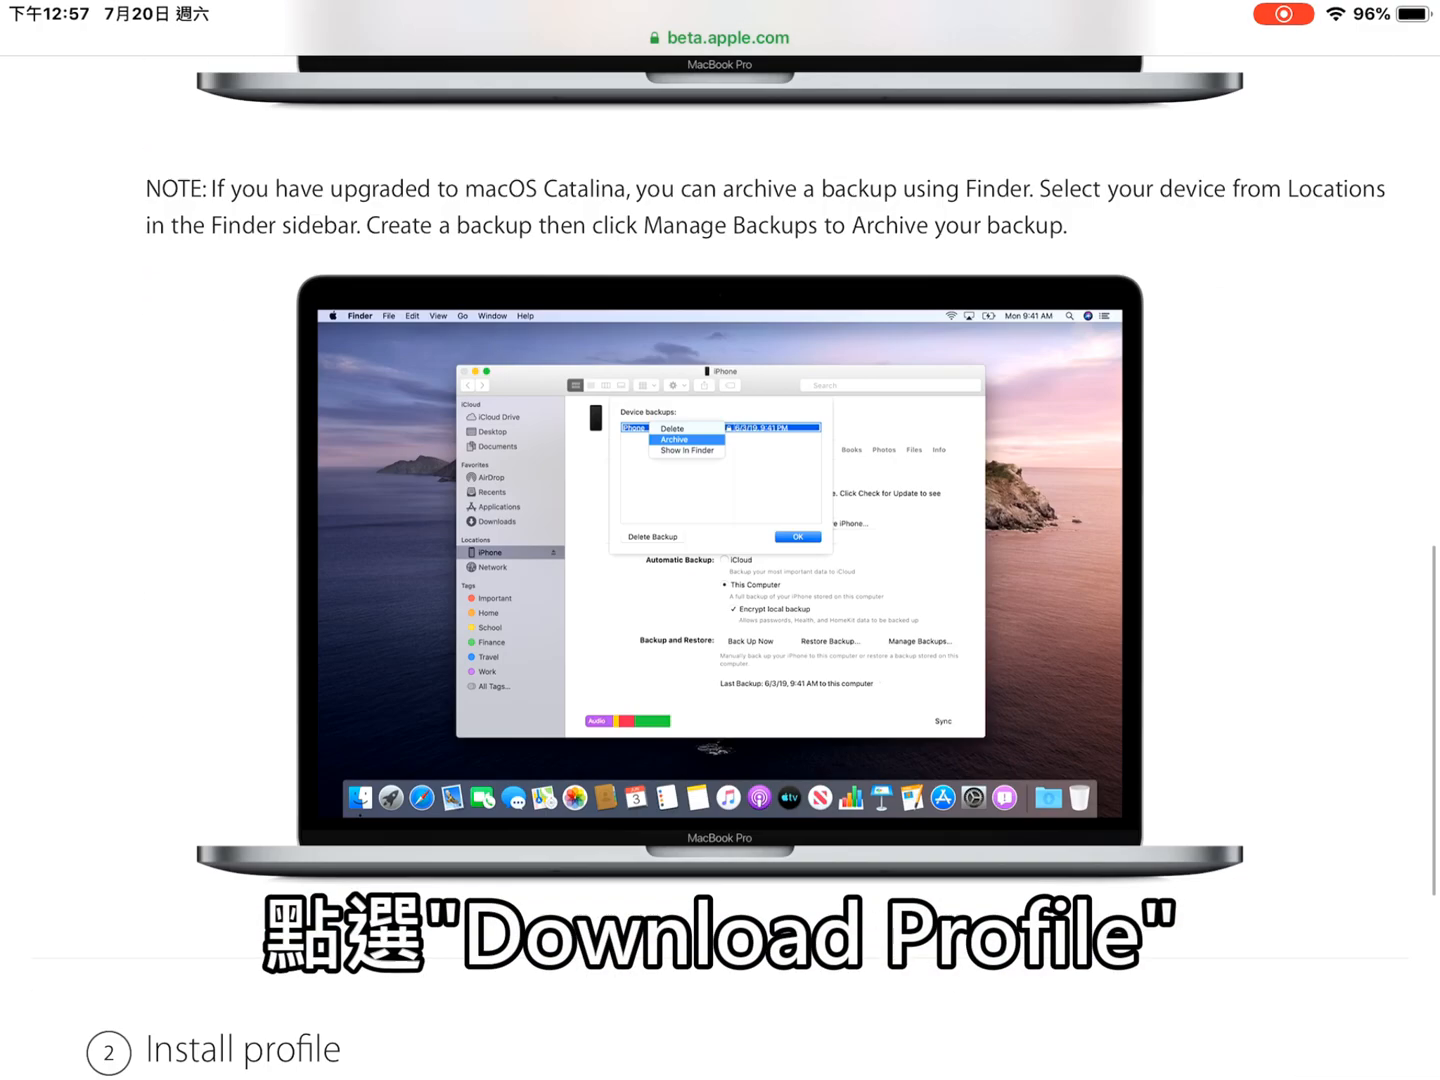
scroll("down", 3)
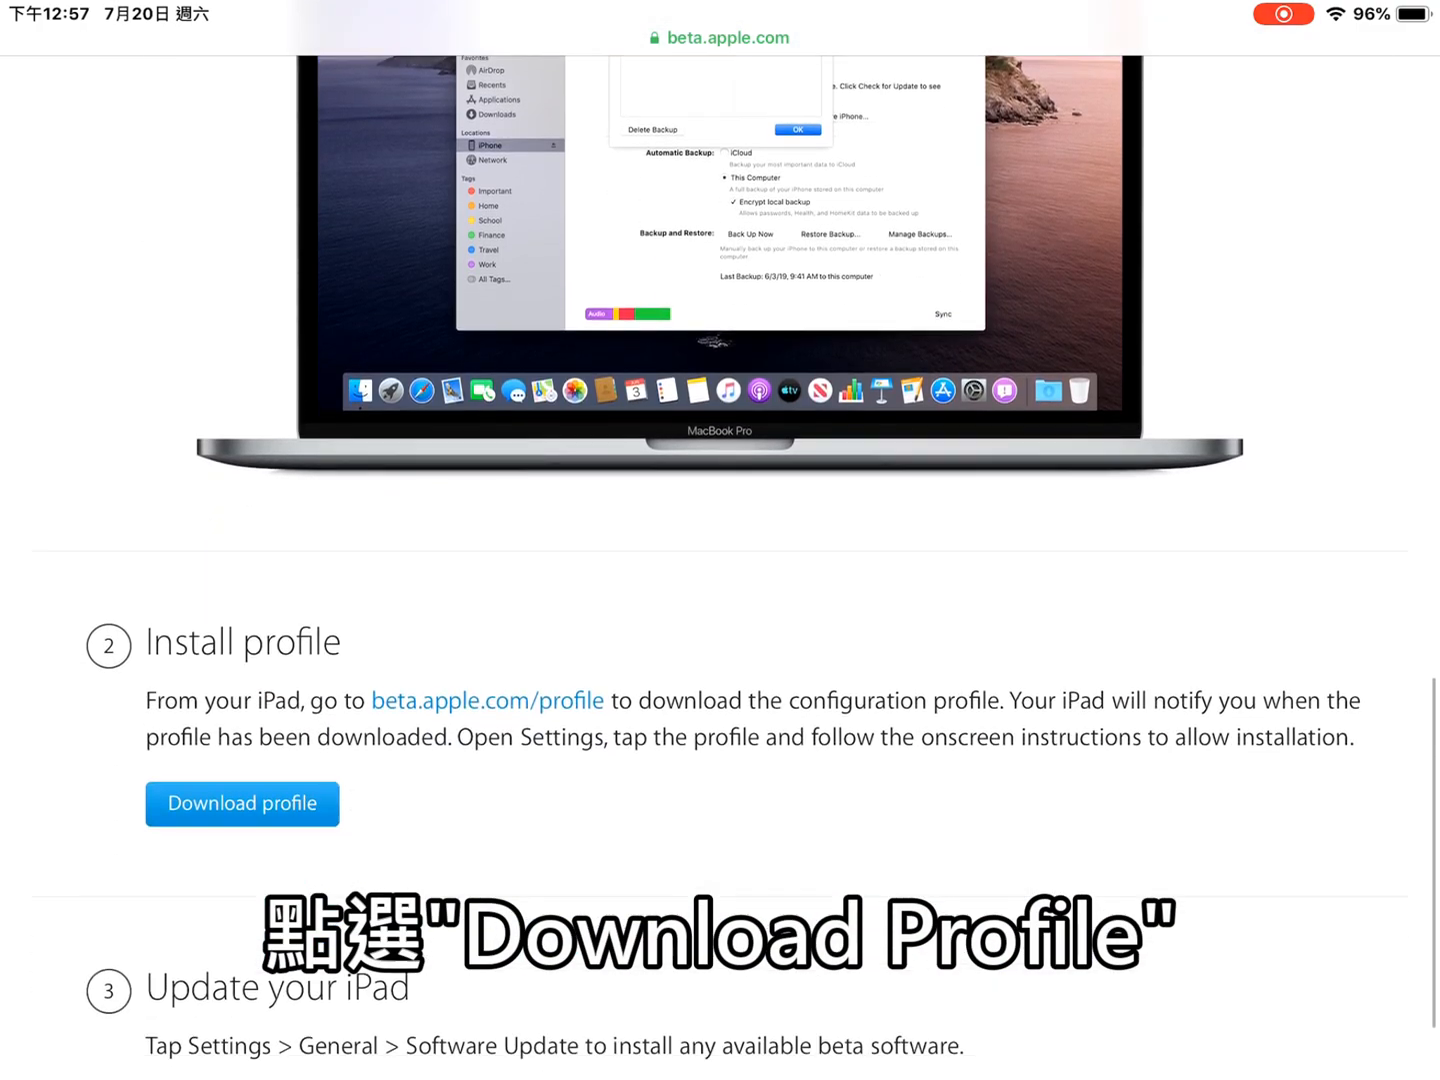
scroll("down", 3)
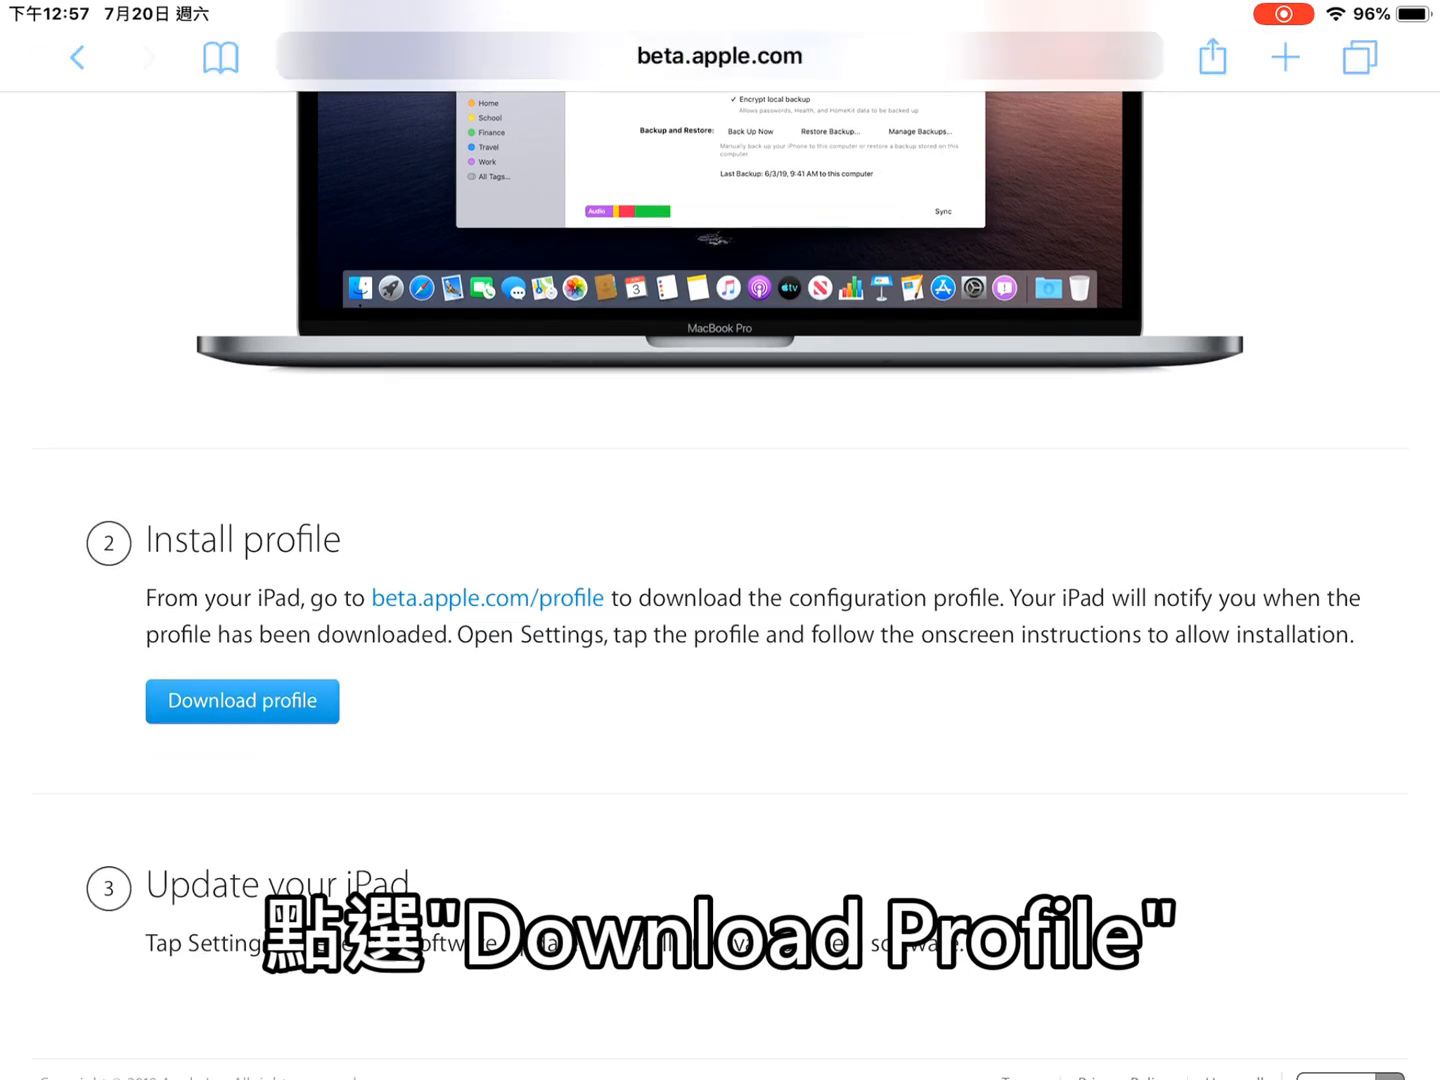
Download the beta configuration profile, allowing it with 允許 and closing the notice with 關閉
left_click(242, 700)
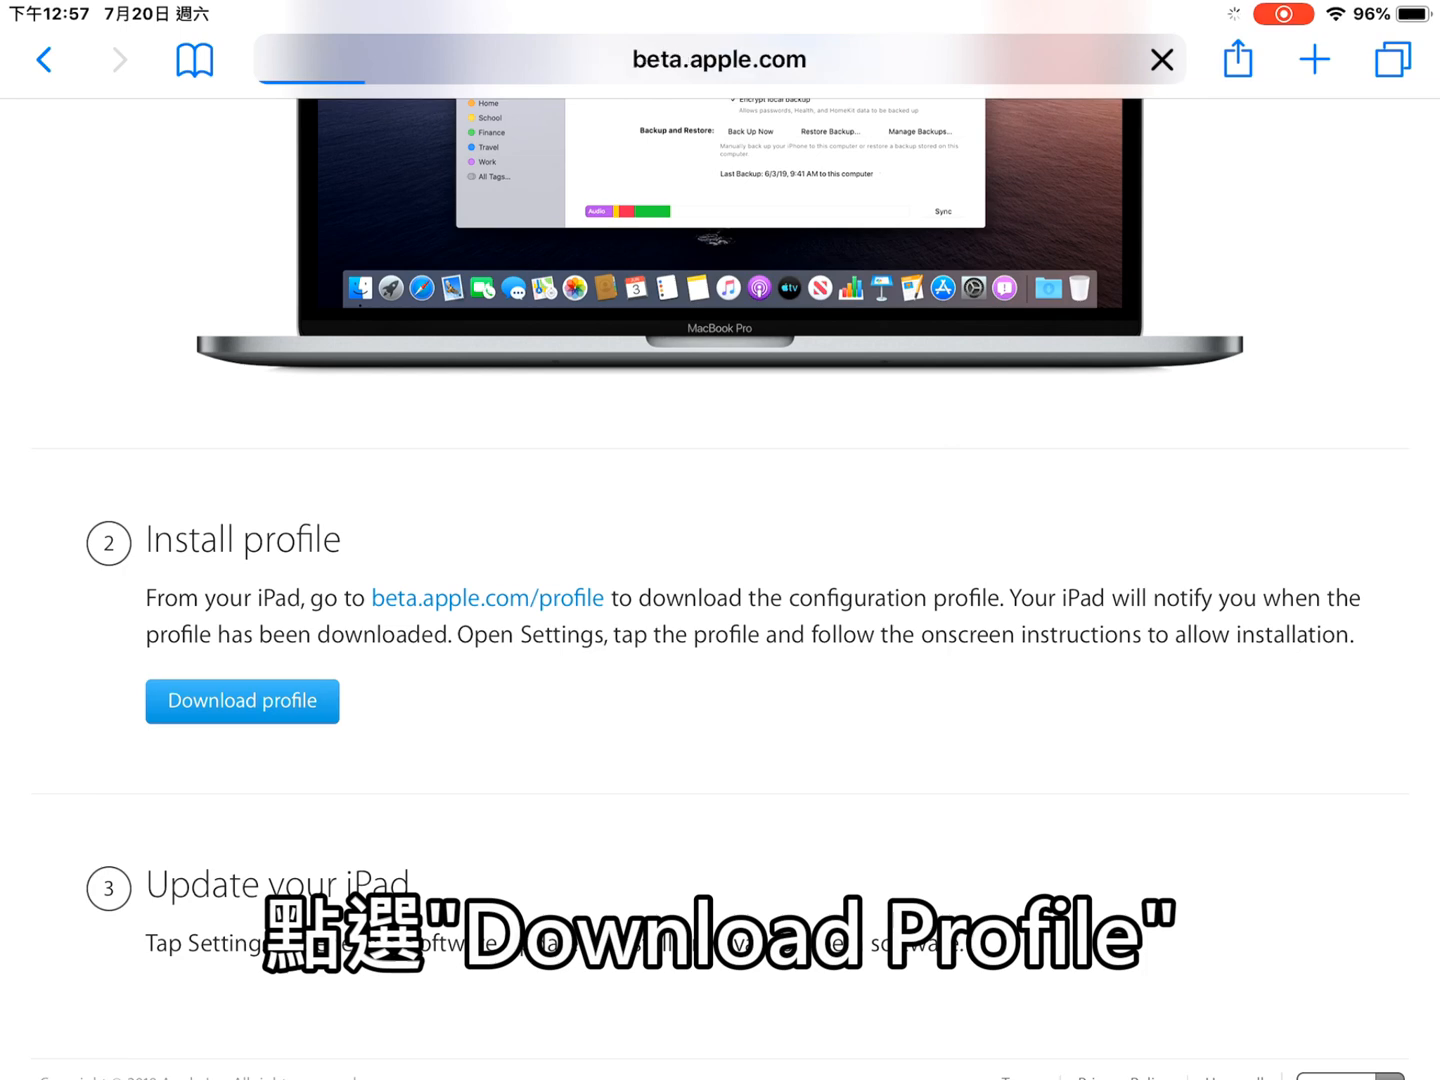
left_click(242, 700)
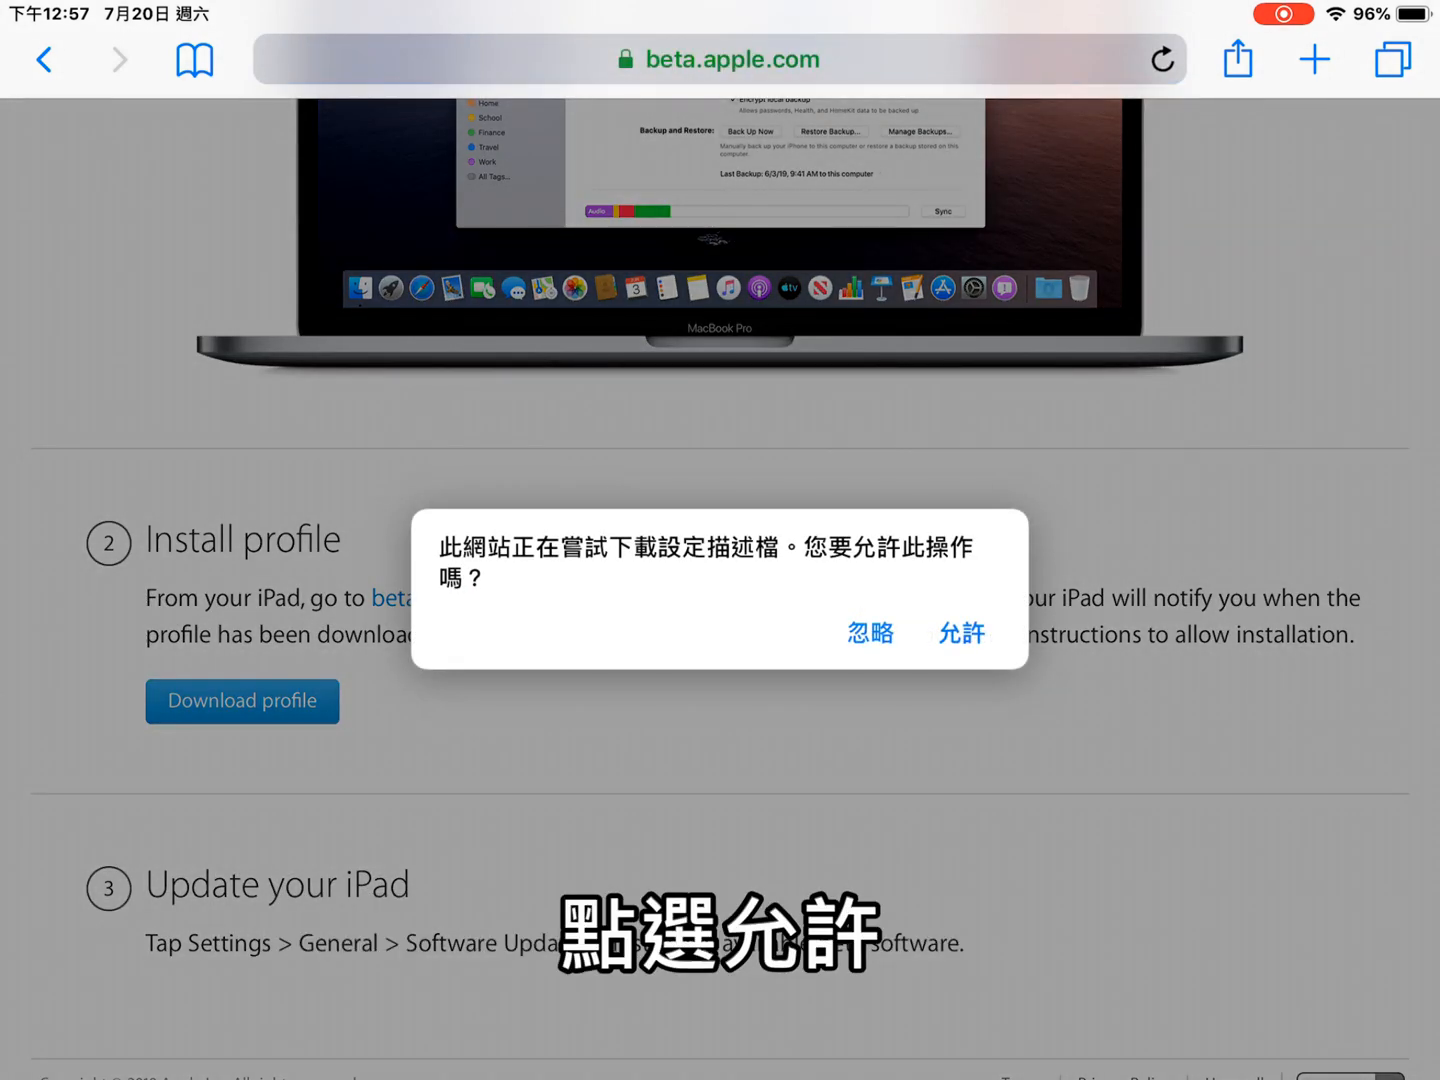
left_click(960, 633)
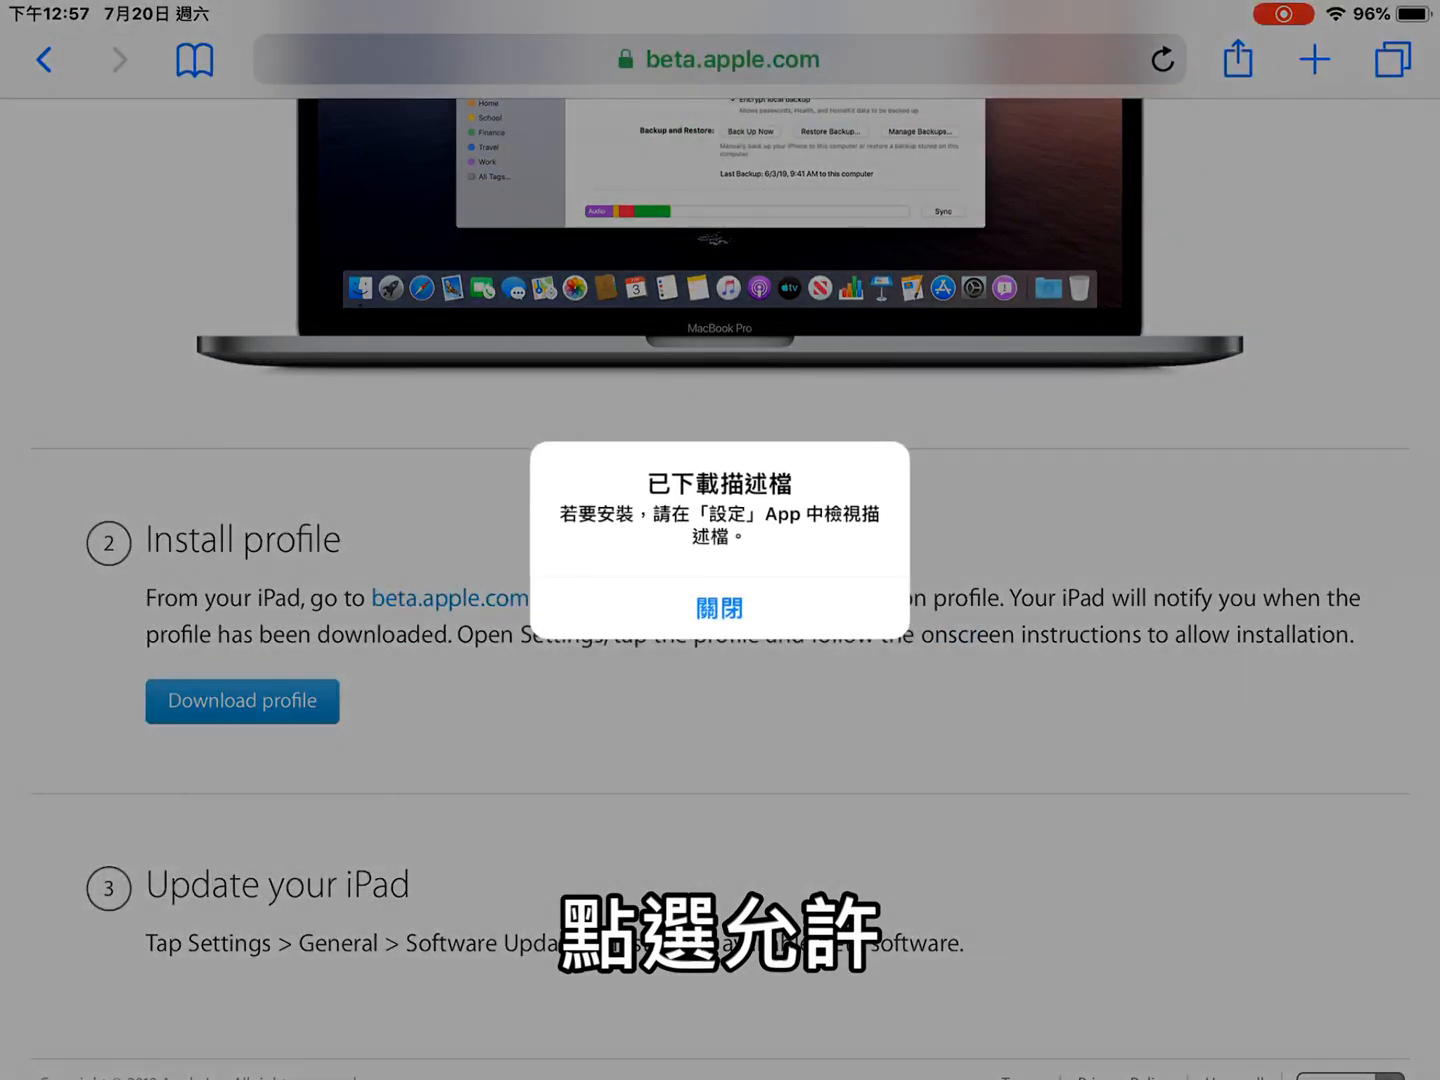
left_click(718, 608)
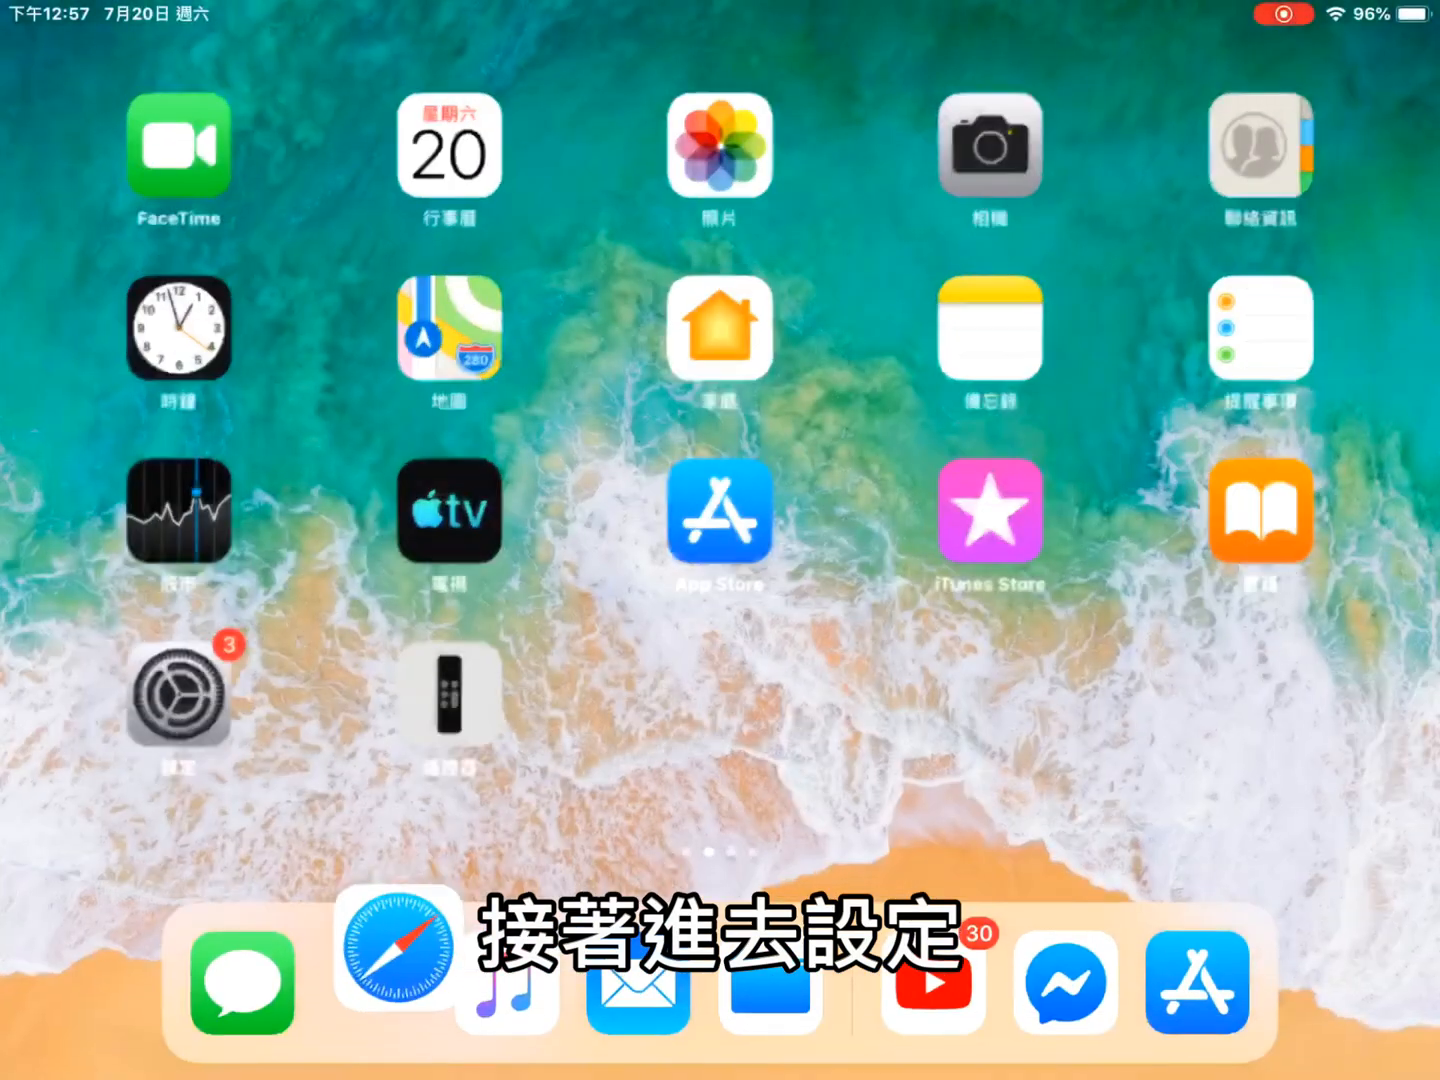
Open 已下載描述檔 in Settings and tap 安裝 for the iOS 13 & iPadOS 13 beta profile
left_click(178, 695)
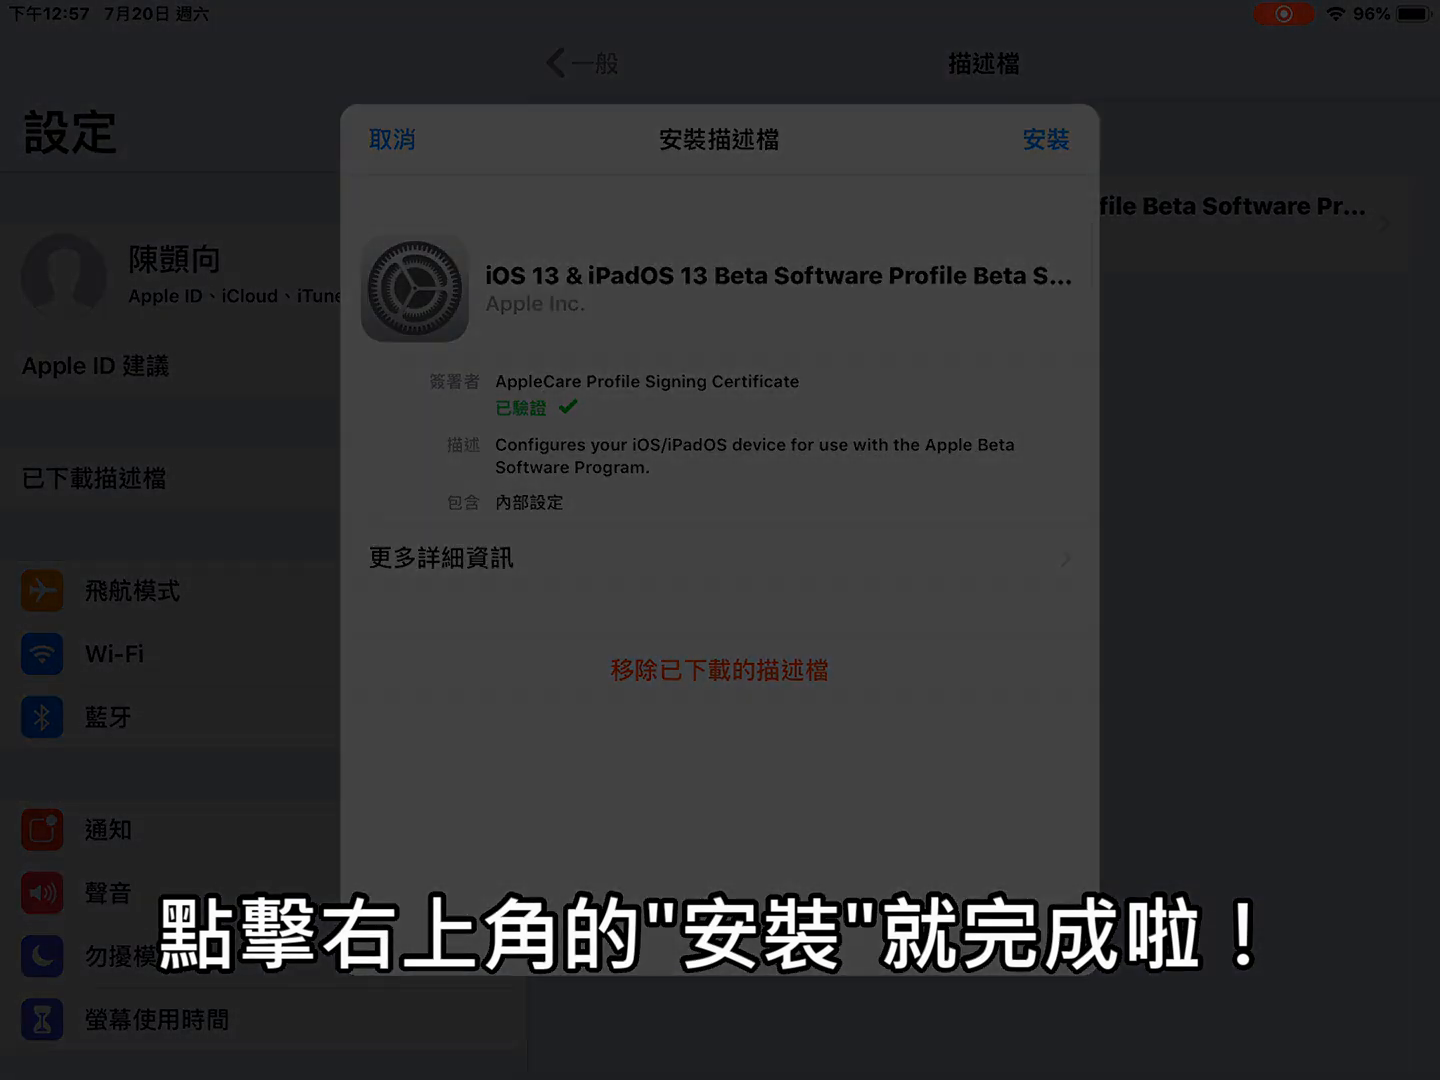
left_click(1043, 138)
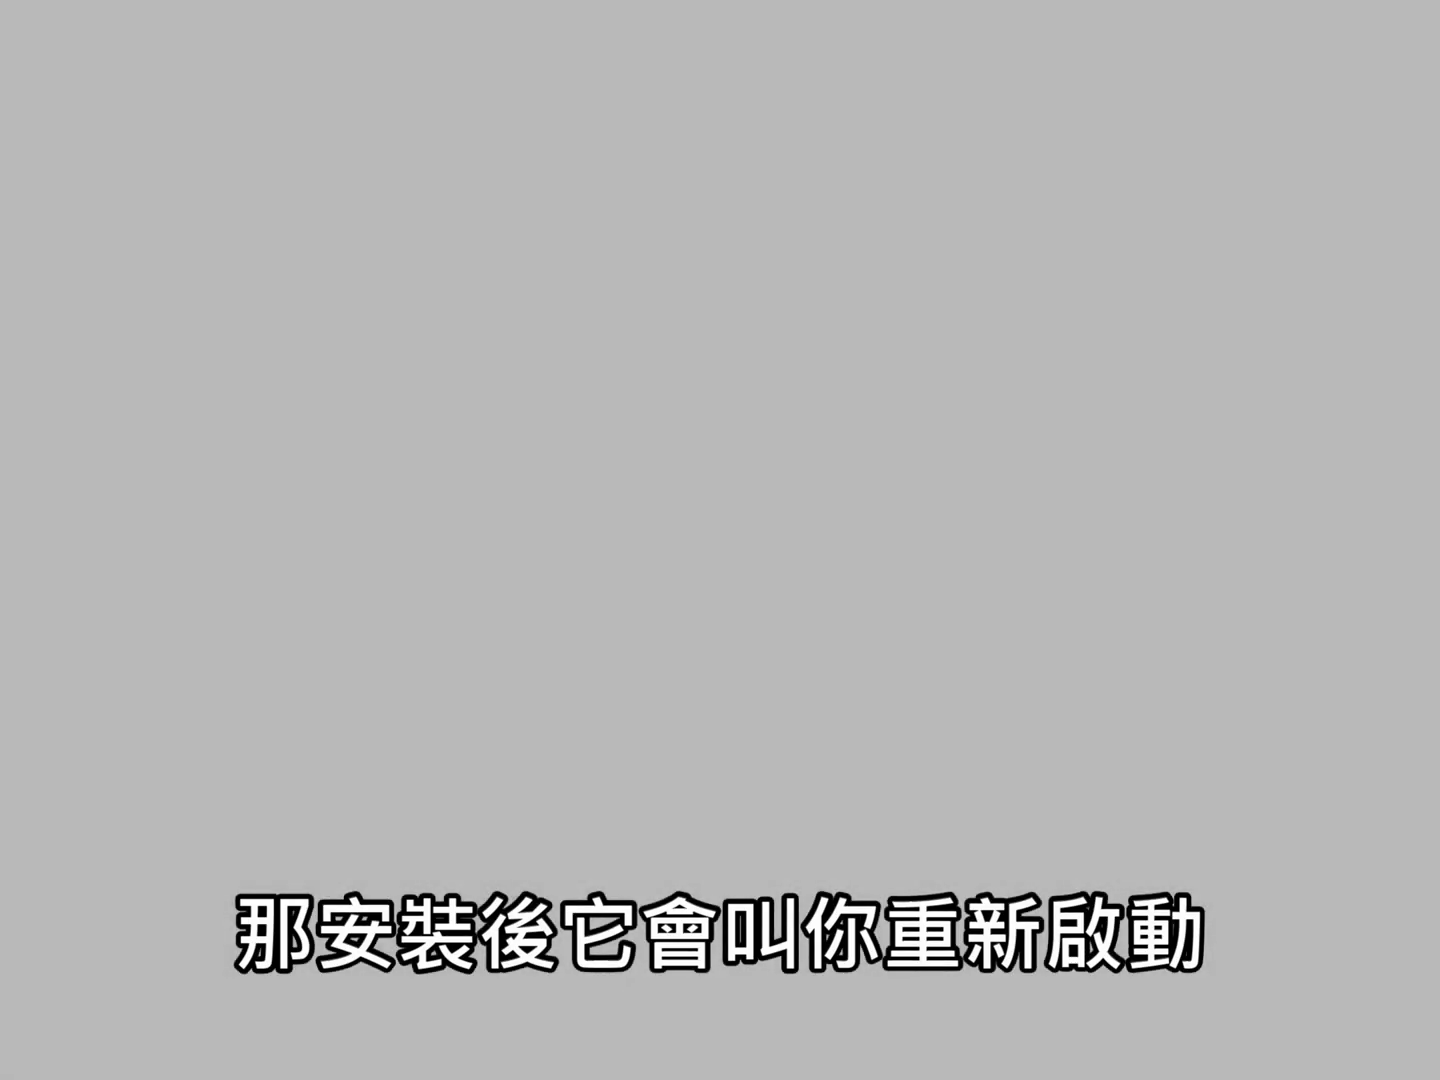